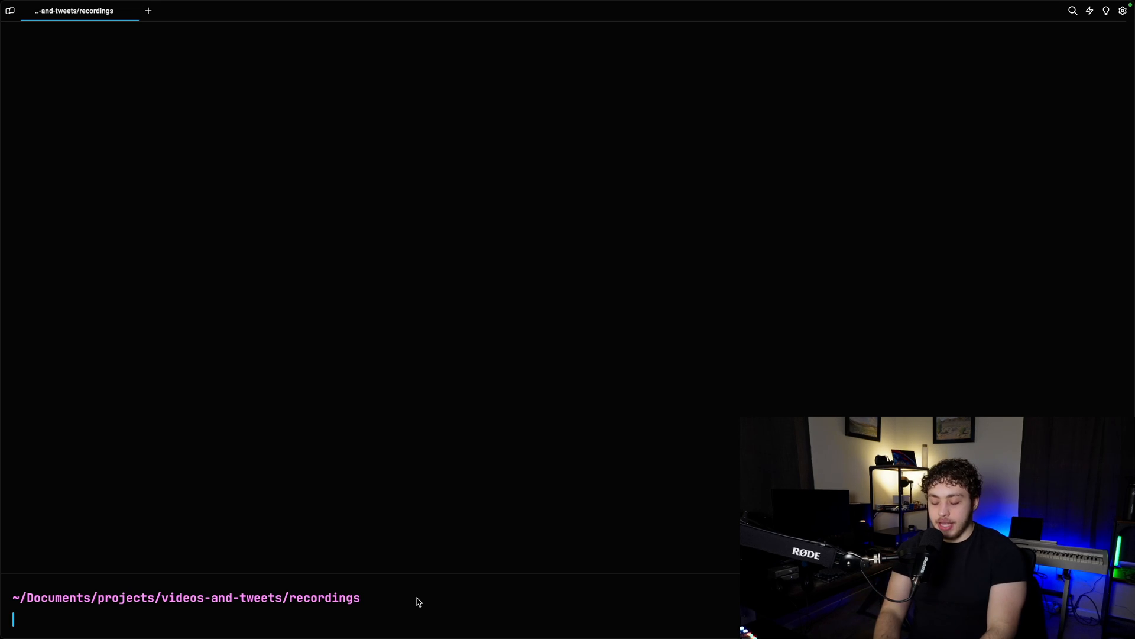
Create the koyeb-fastapi folder in Warp and open it in VS Code.
text(mkdir python-koyeb-fastapi)
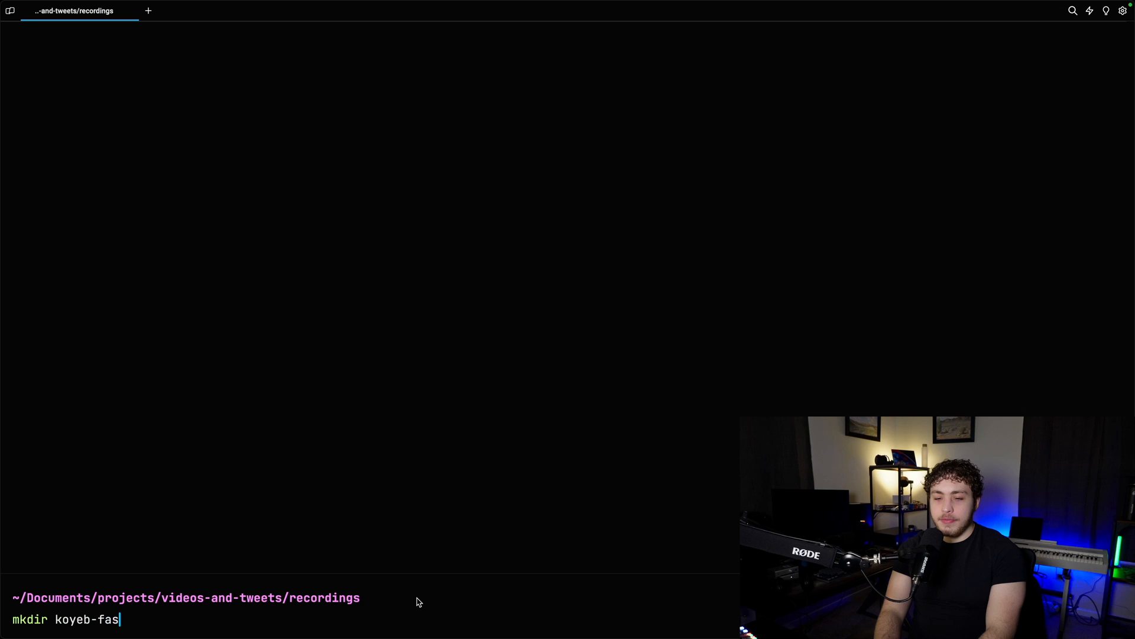
key(Return)
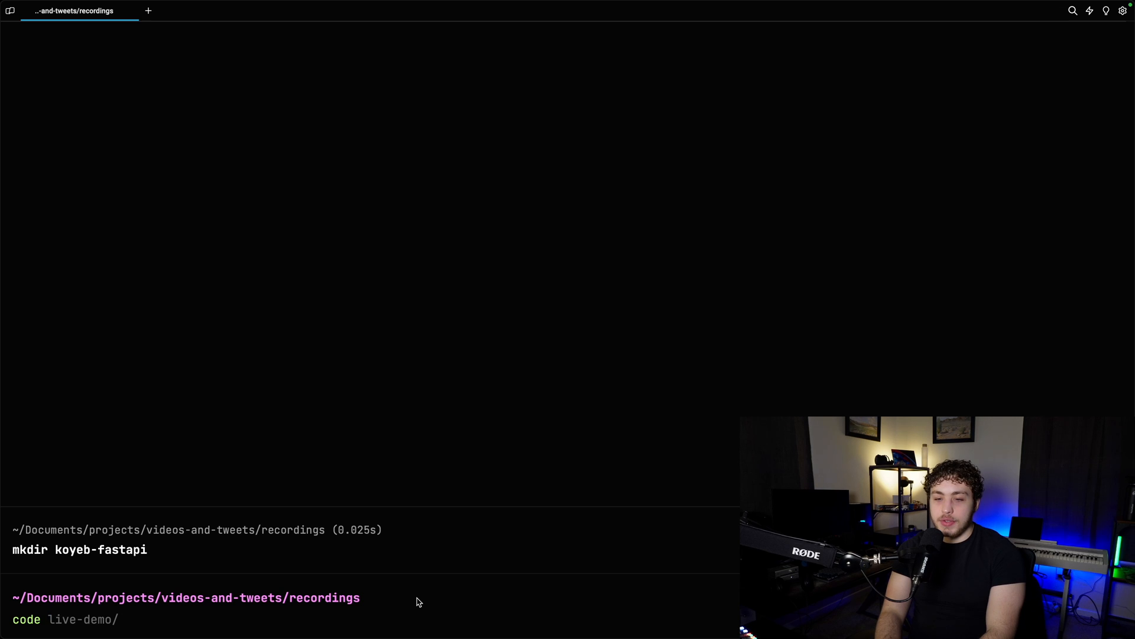
text(koyeb-fastp)
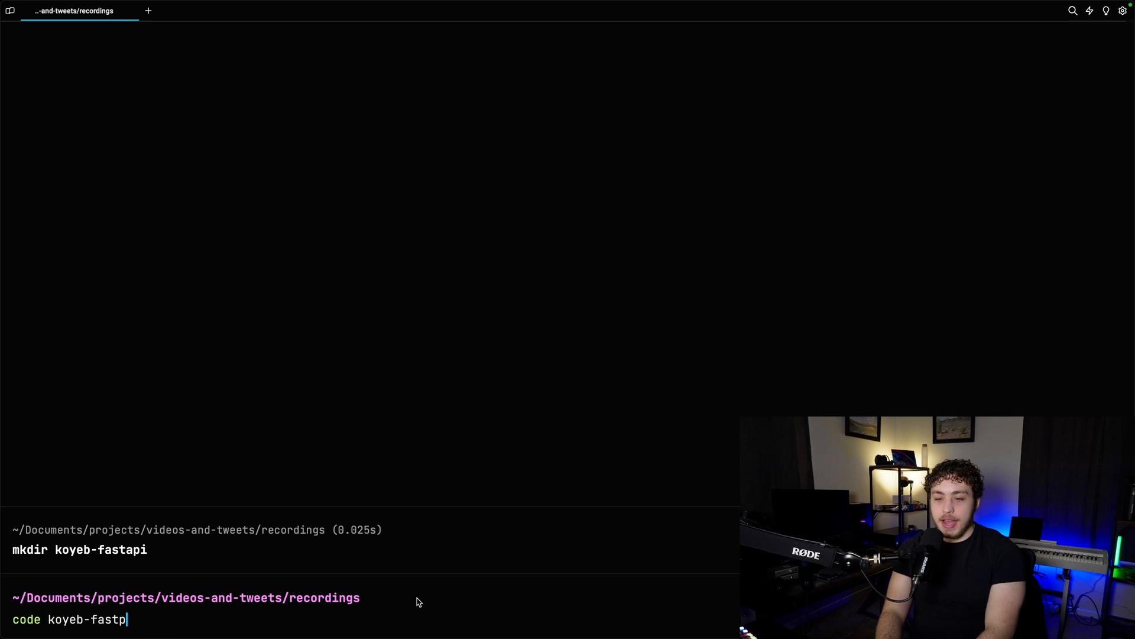
key(Return)
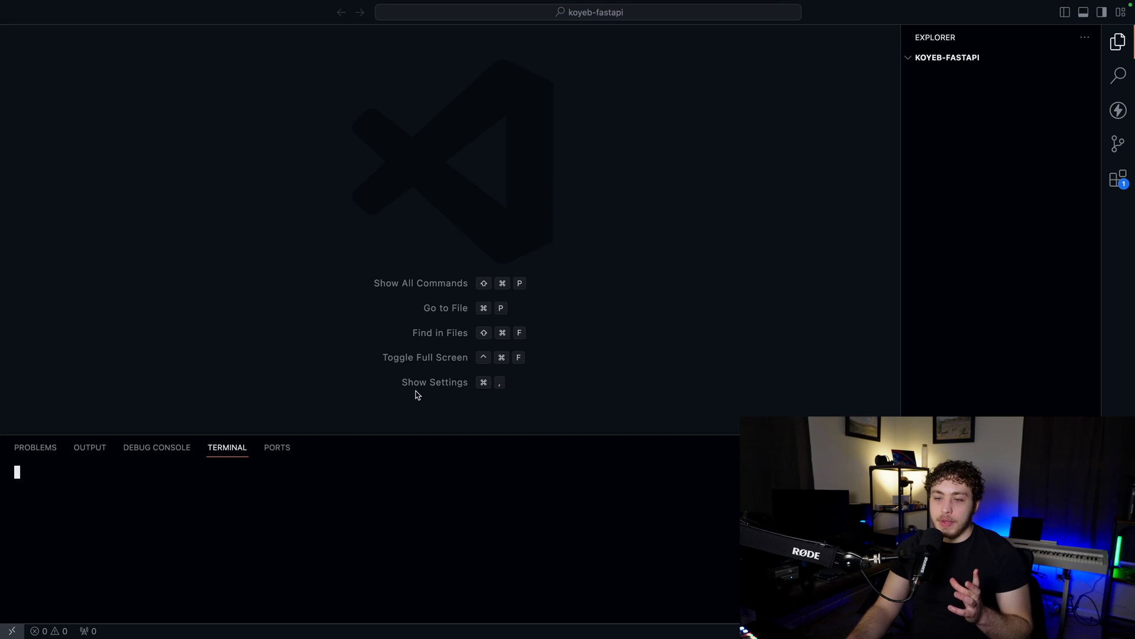
Create a Python virtual environment named venv and activate it in the integrated terminal.
text(python3 -m venv venv)
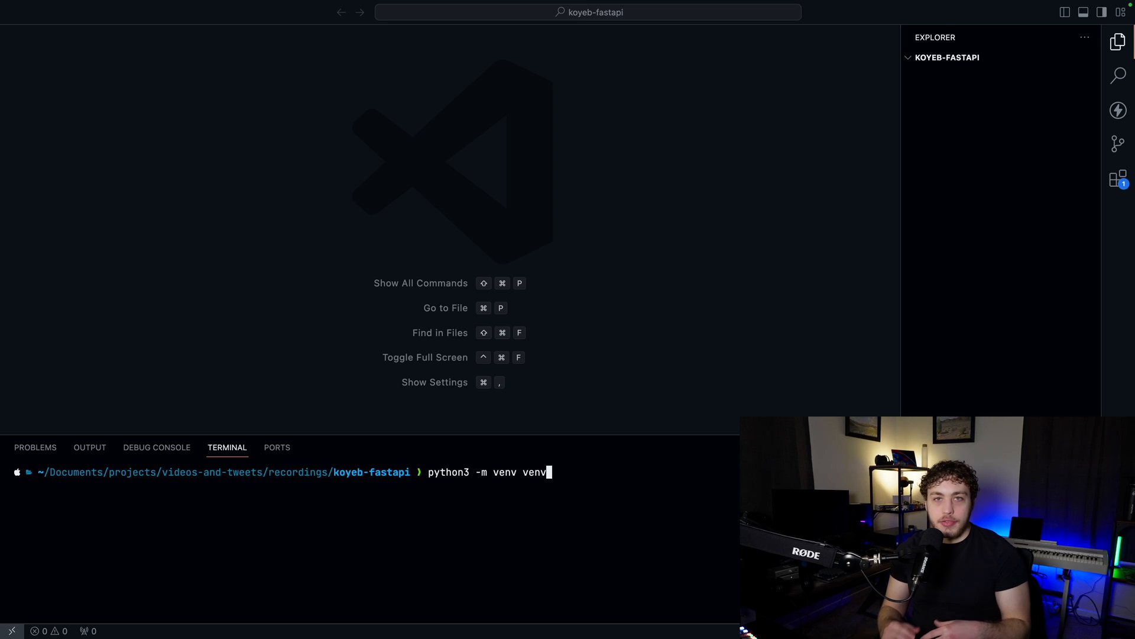
key(Return)
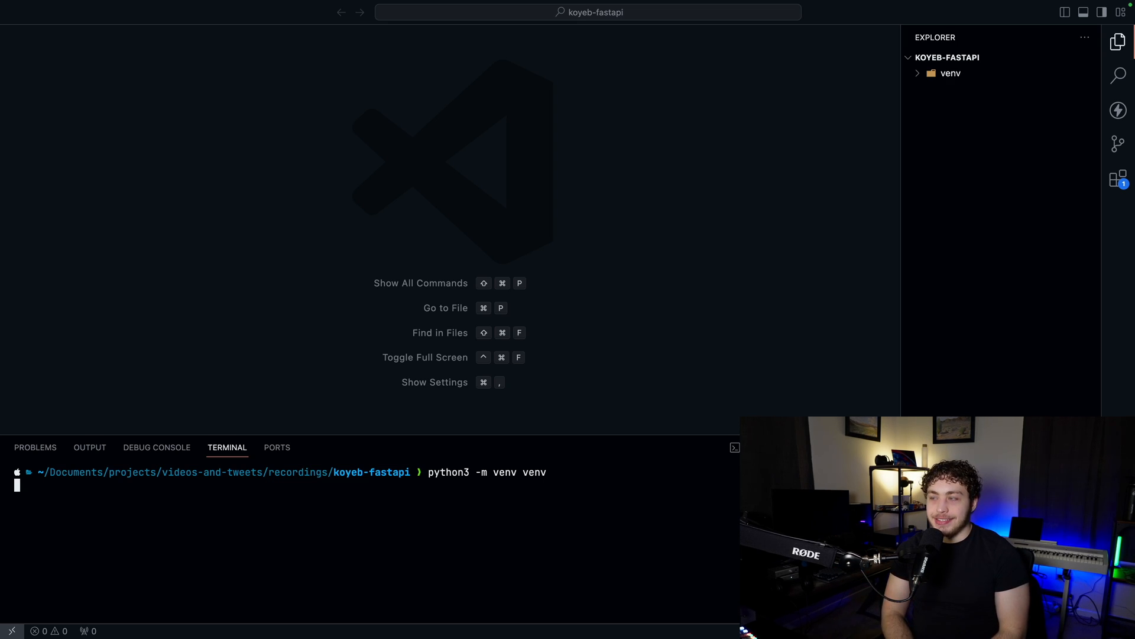
key(Return)
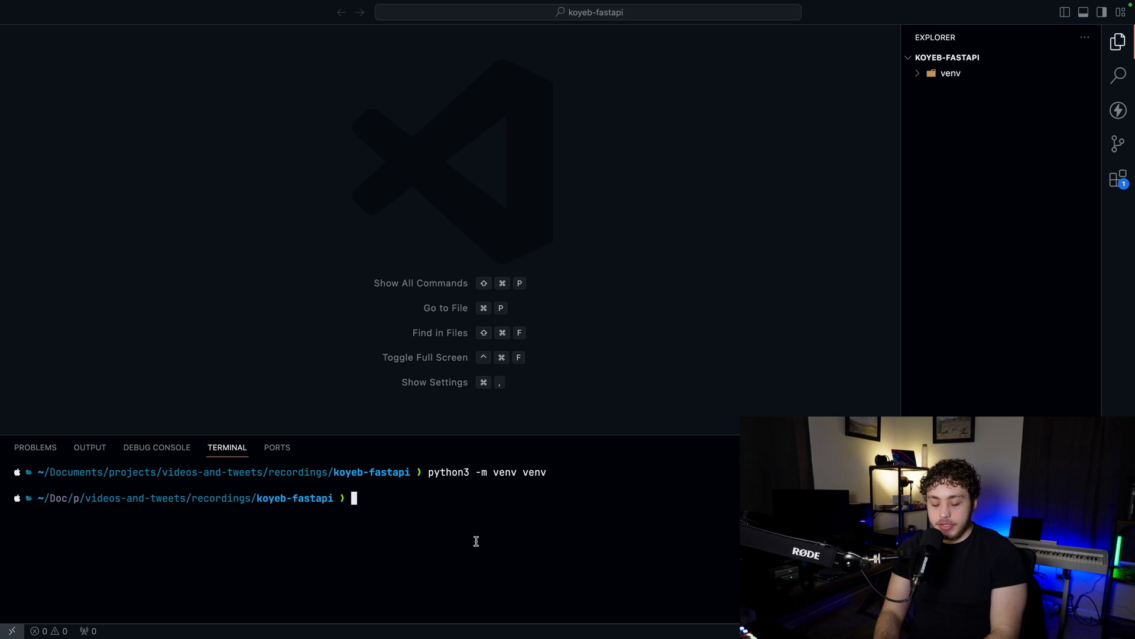
text(. venv/bin/activate)
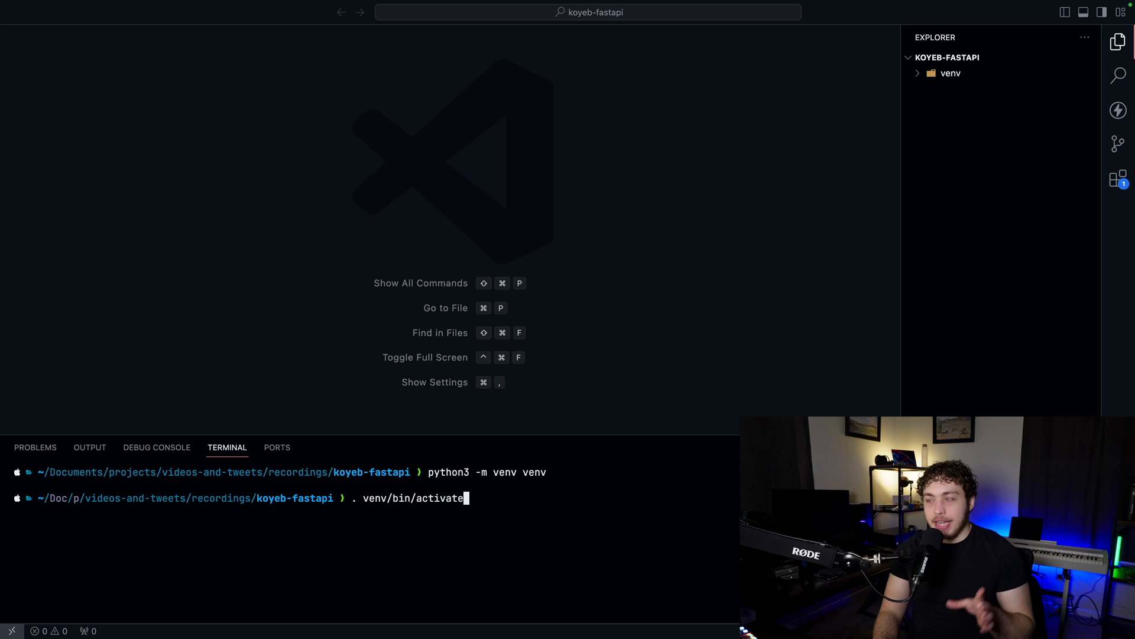
key(Return)
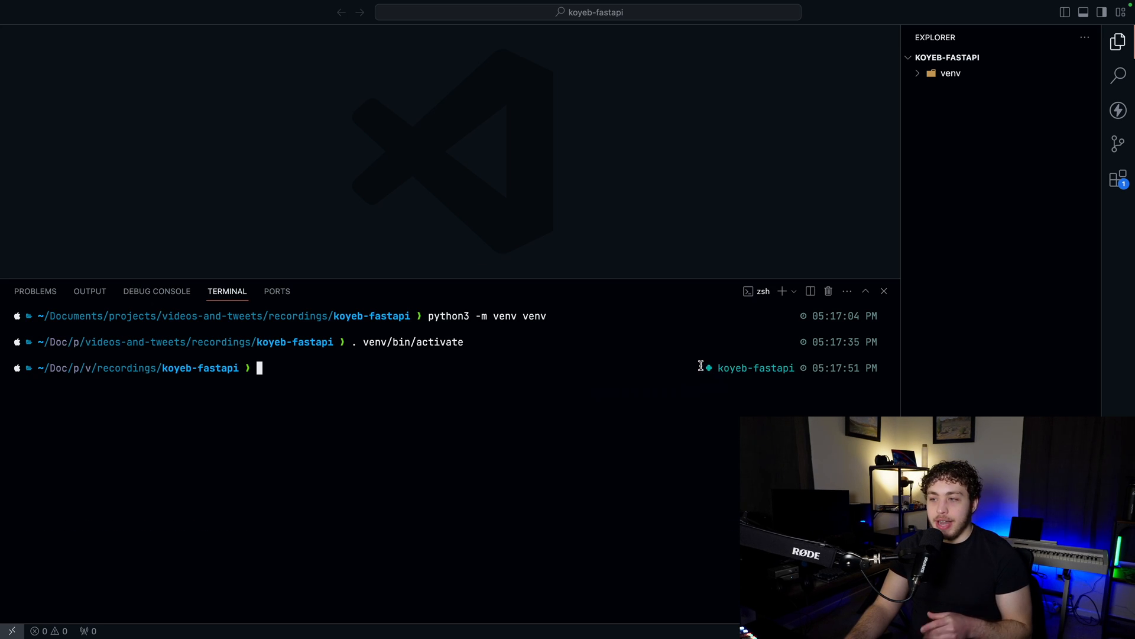
double_click(756, 367)
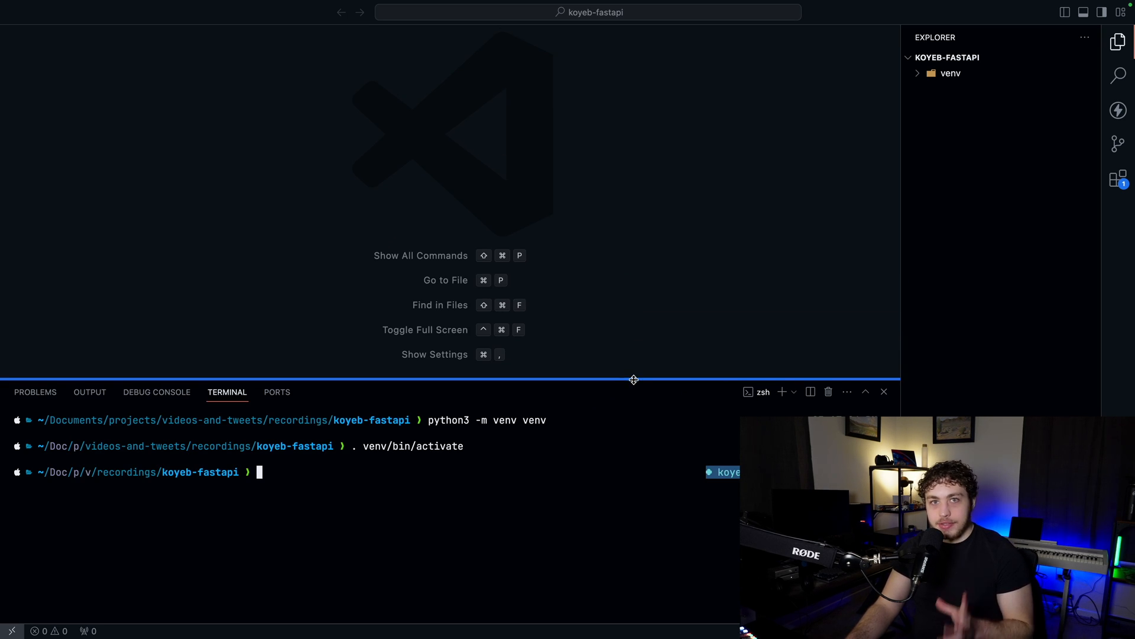
Install fastapi and uvicorn[standard] with pip and freeze the packages into requirements.txt.
text(pip install fastapi "uvicorn[standard]")
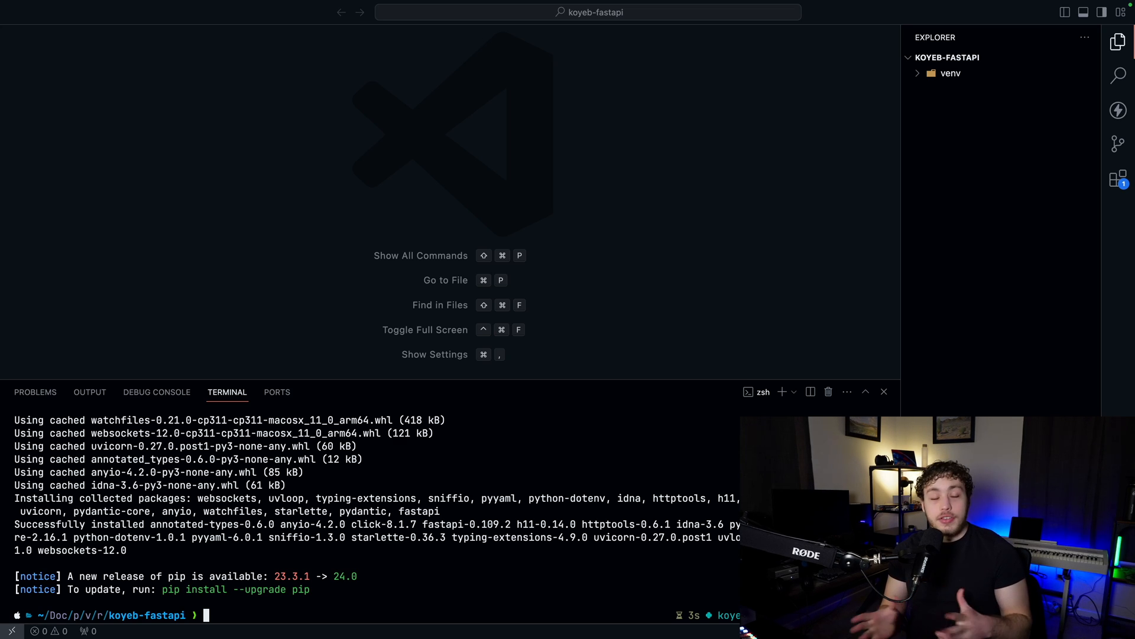
text(pip freeze > requirements.txt)
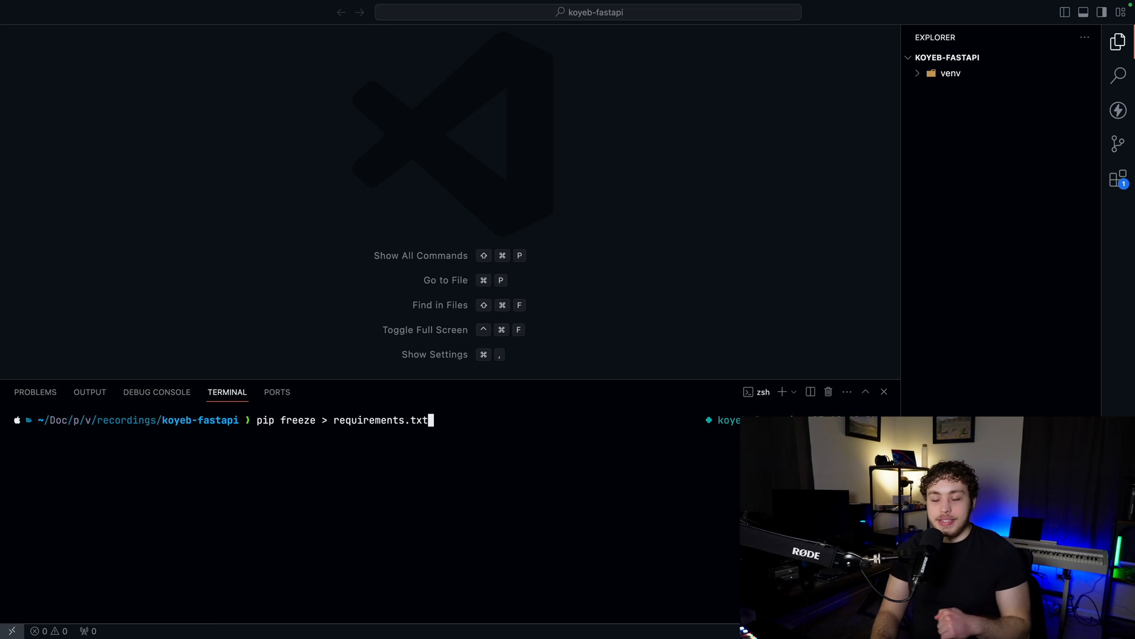
key(Return)
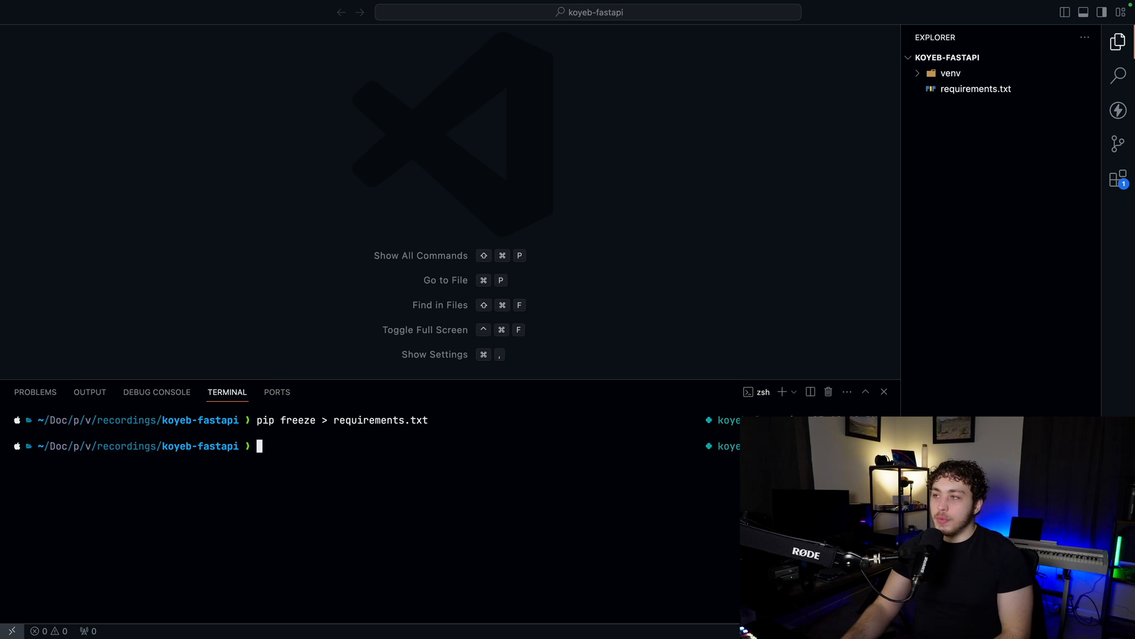
click(975, 88)
text(m)
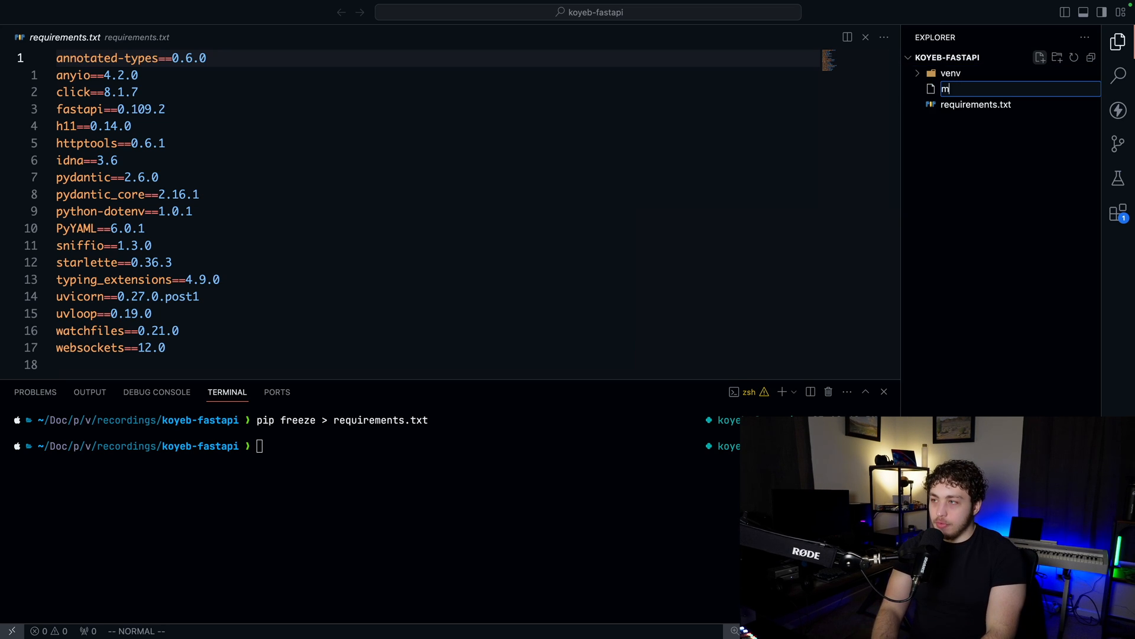
Create main.py importing Union and FastAPI and defining app = FastAPI().
text(ain.py)
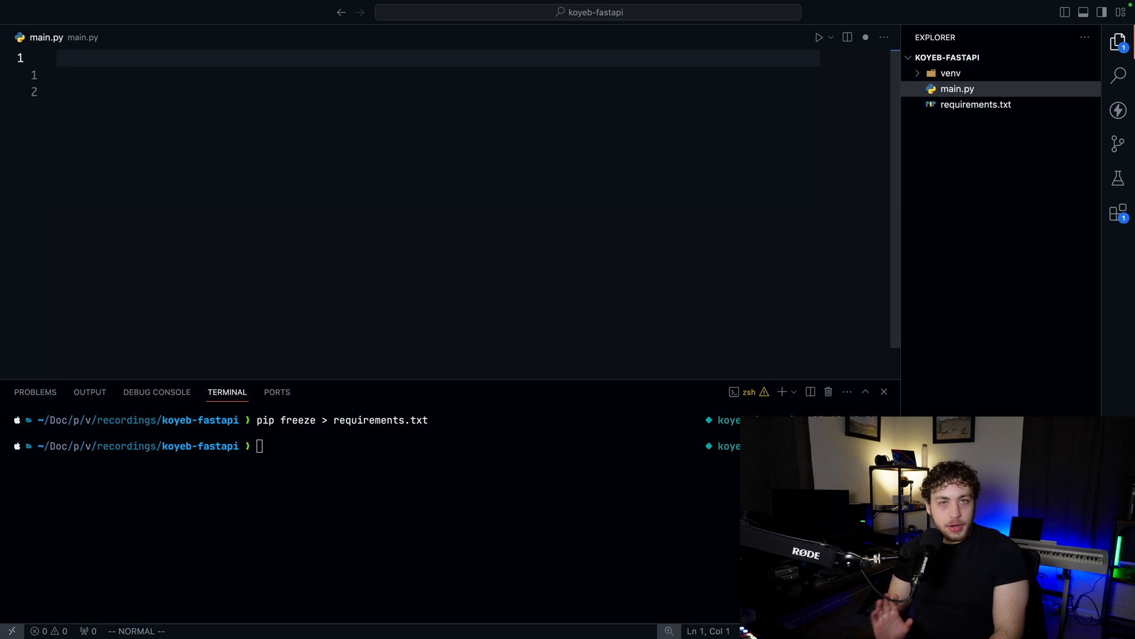
text(from typing import Union)
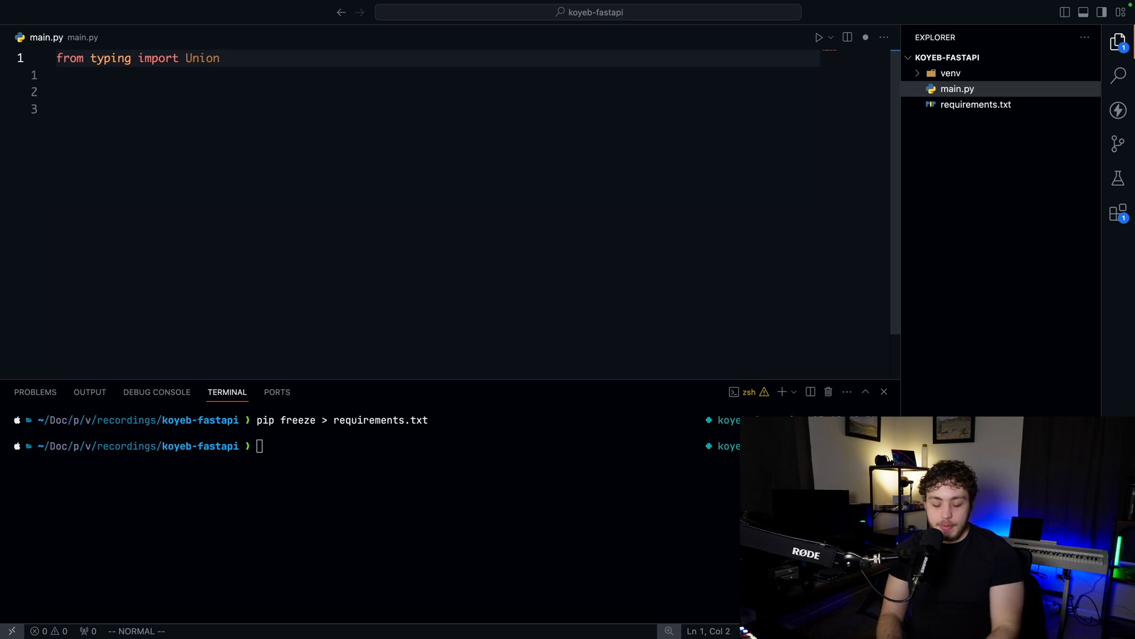
text(from fastapi import FastAPI)
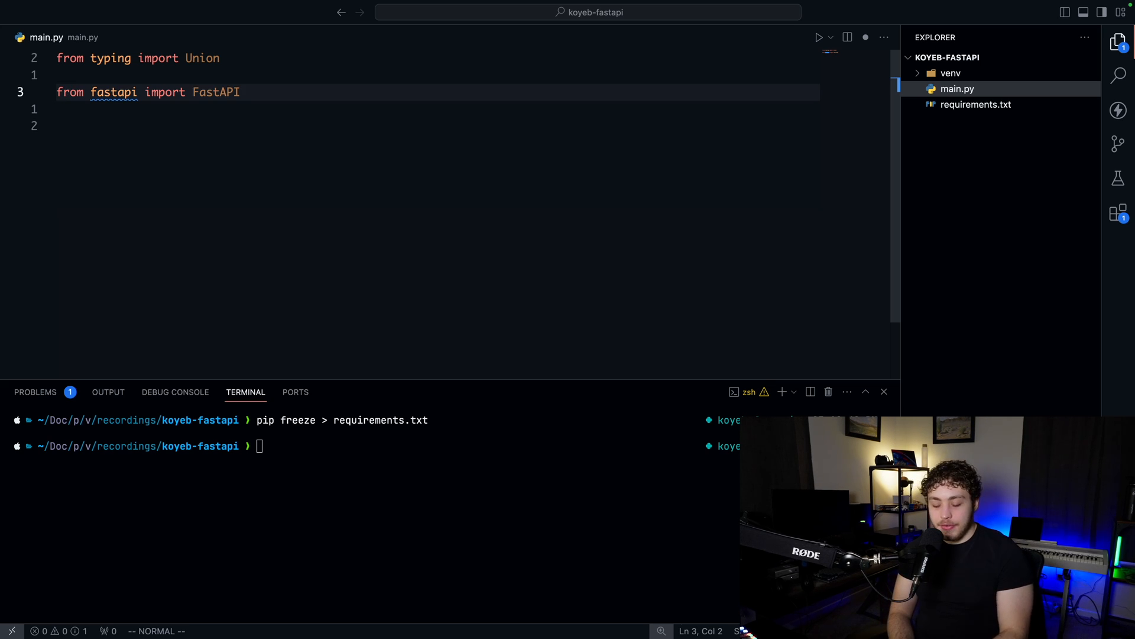
text(app = FastAPI())
text(@app.get("/"))
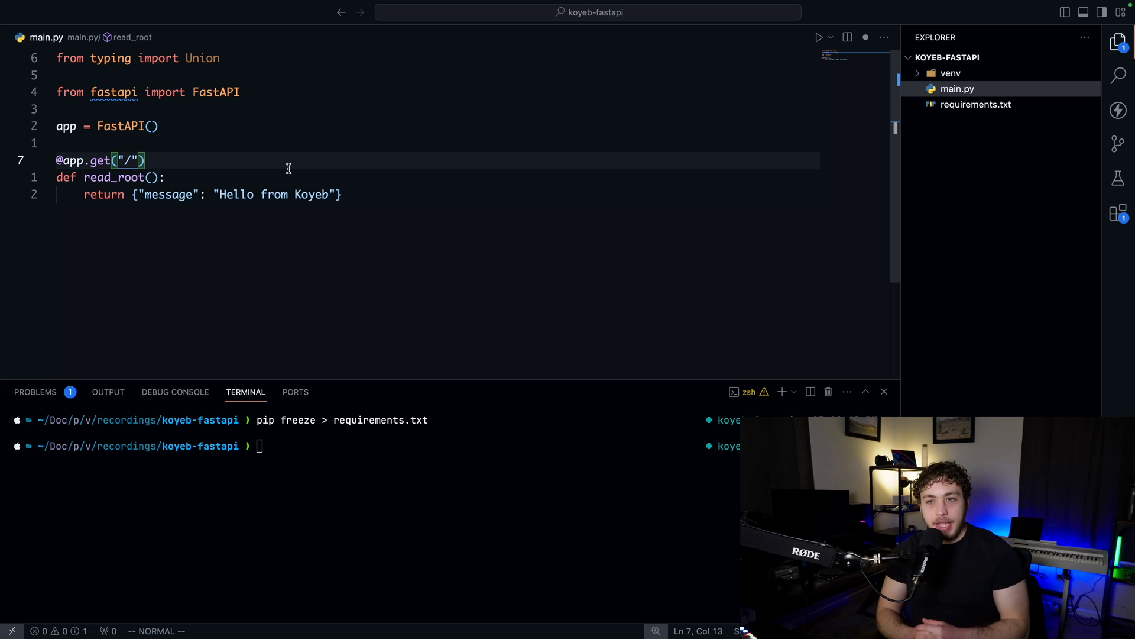
mouse_move(250, 174)
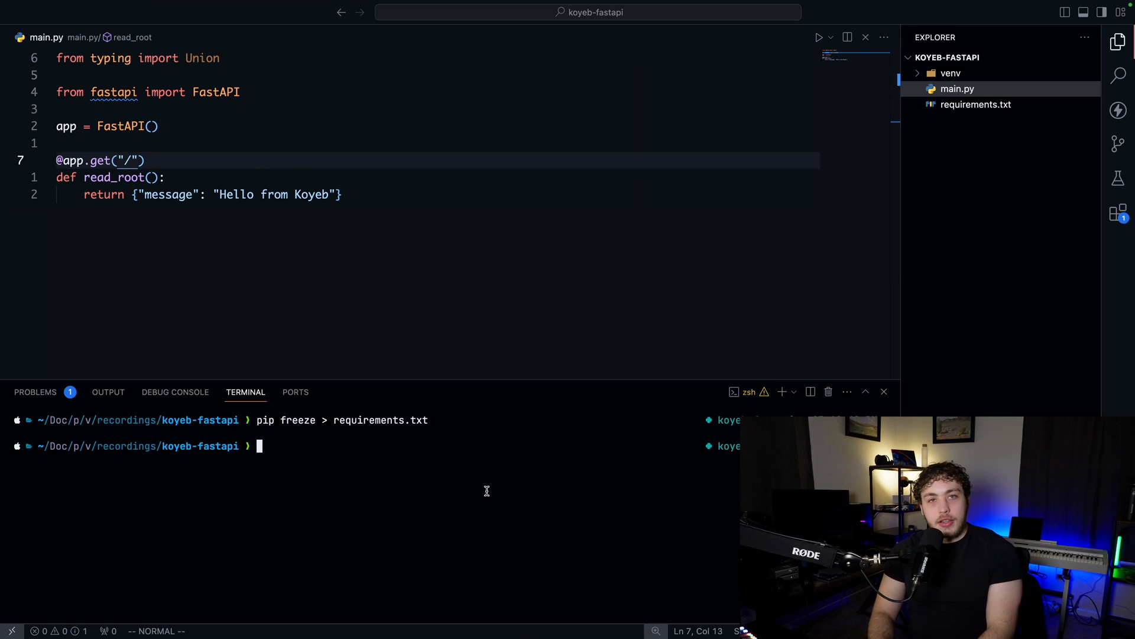
Run the app locally with uvicorn main:app --reload.
text(uvicorn main:app --reload)
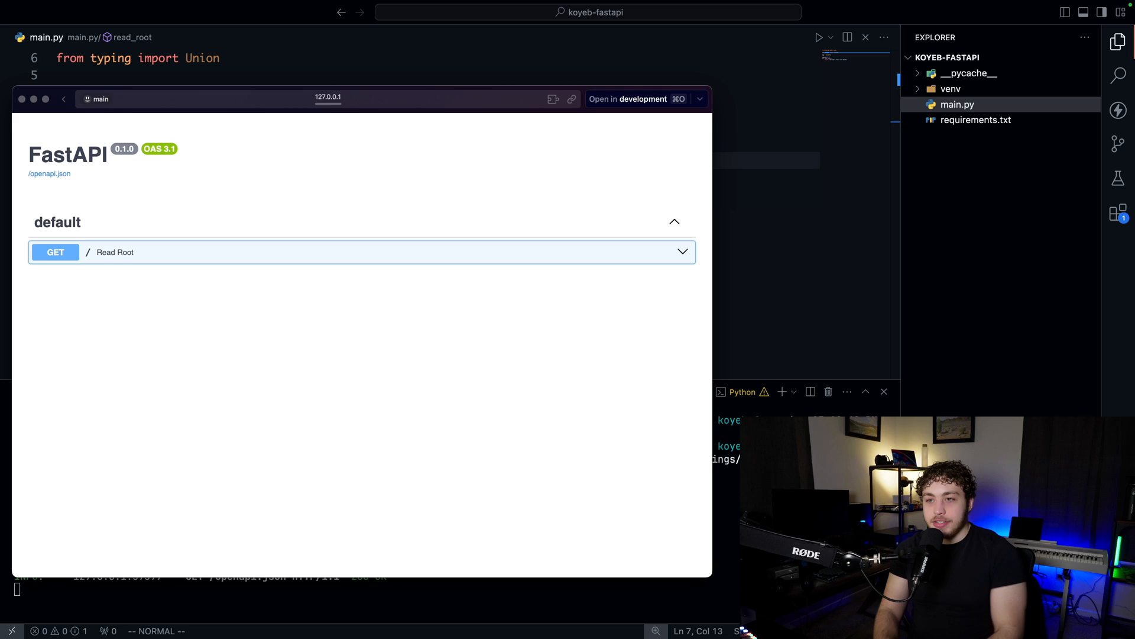
mouse_move(129, 172)
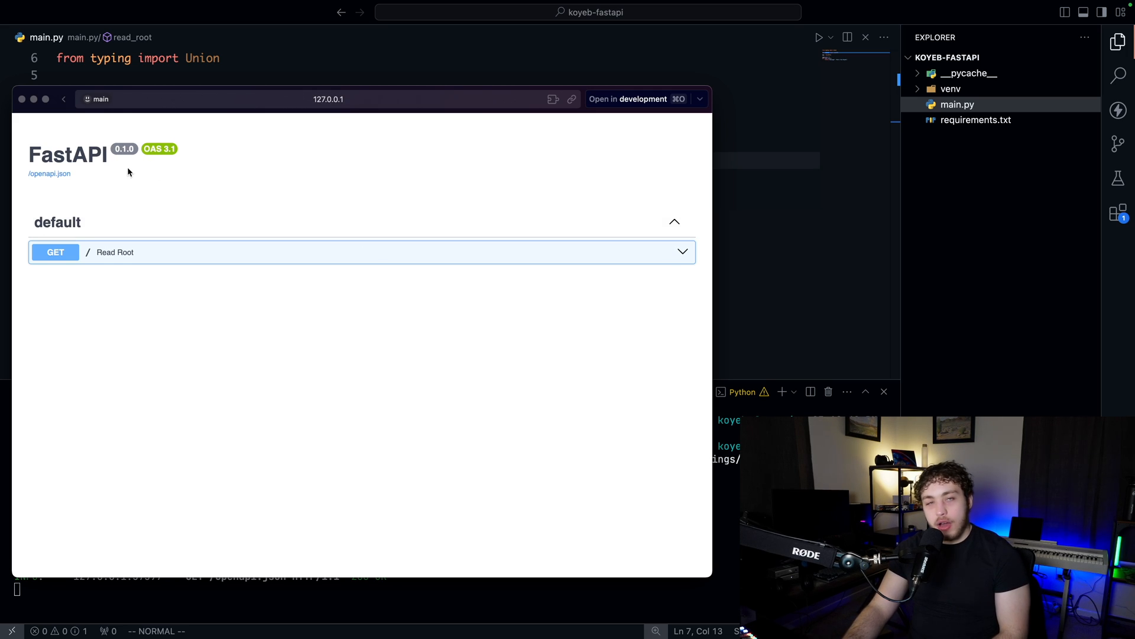
mouse_move(231, 260)
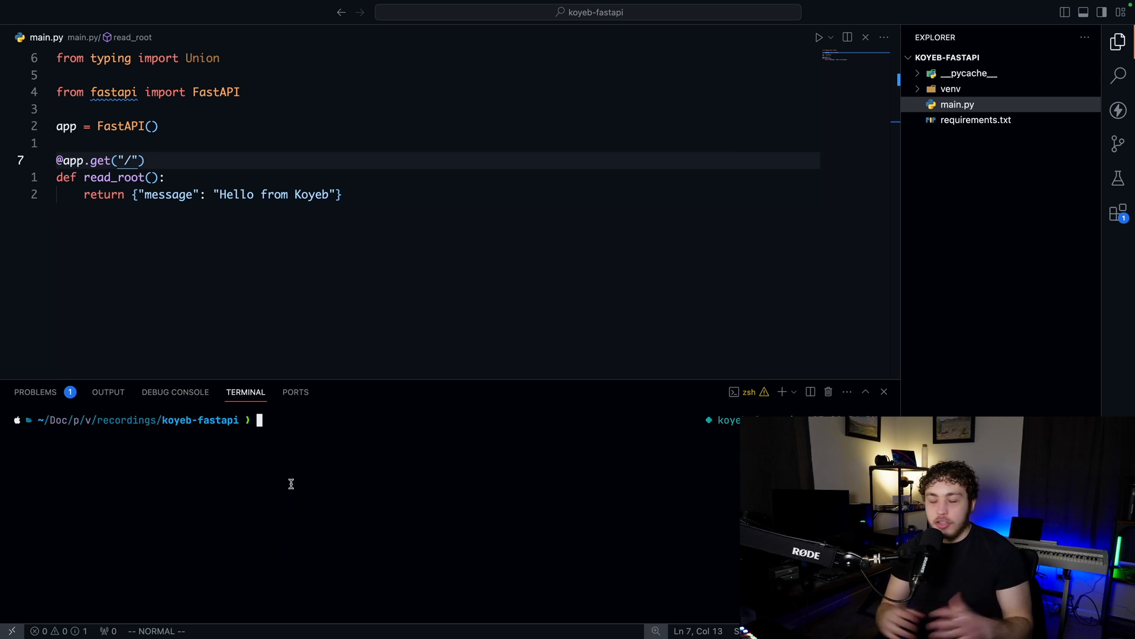
mouse_move(295, 470)
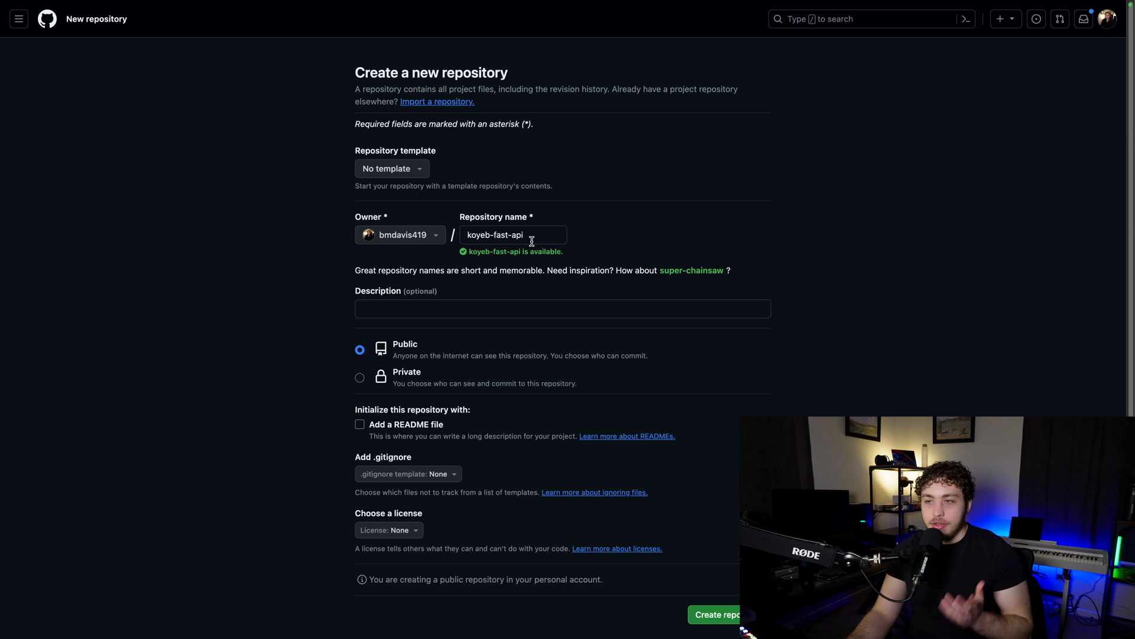
mouse_move(359, 378)
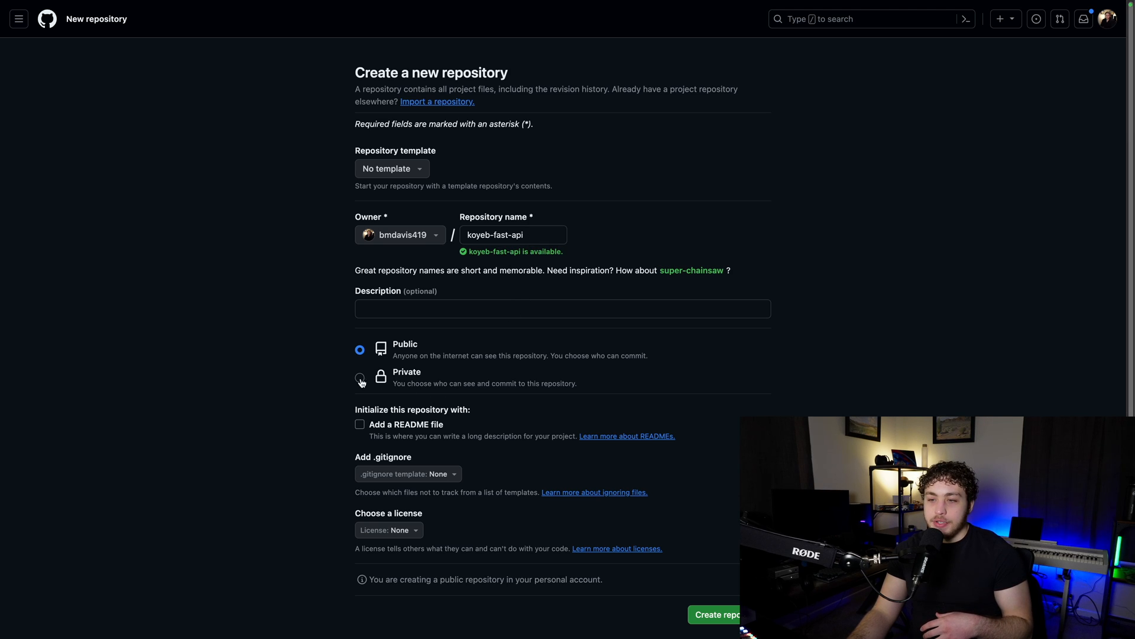
Mark the koyeb-fast-api repository Private and create it.
click(360, 378)
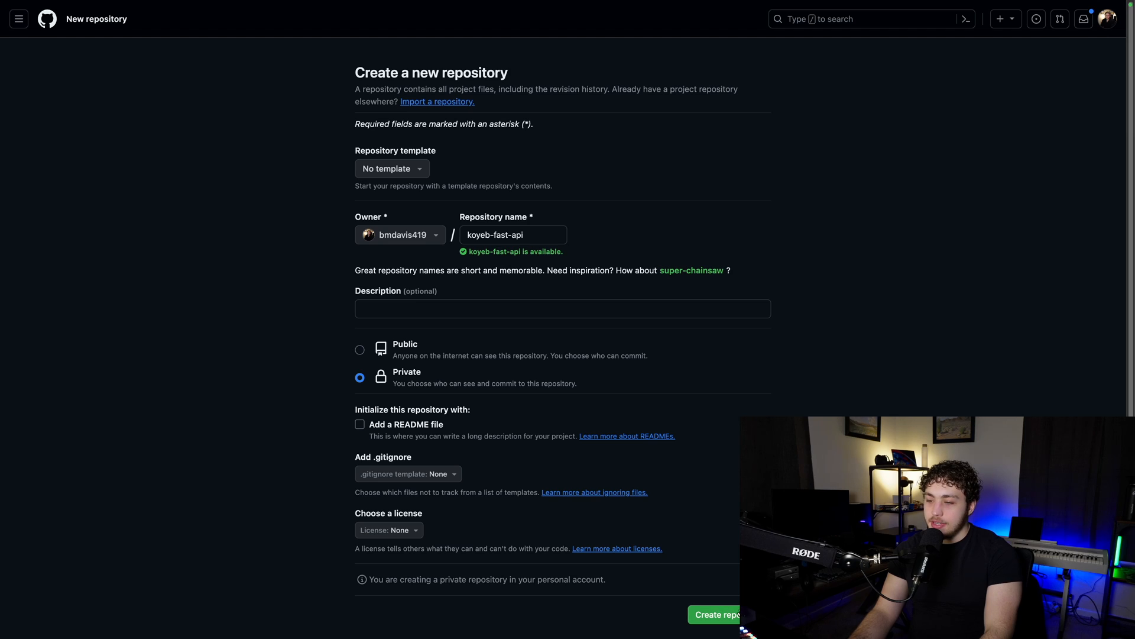
click(714, 614)
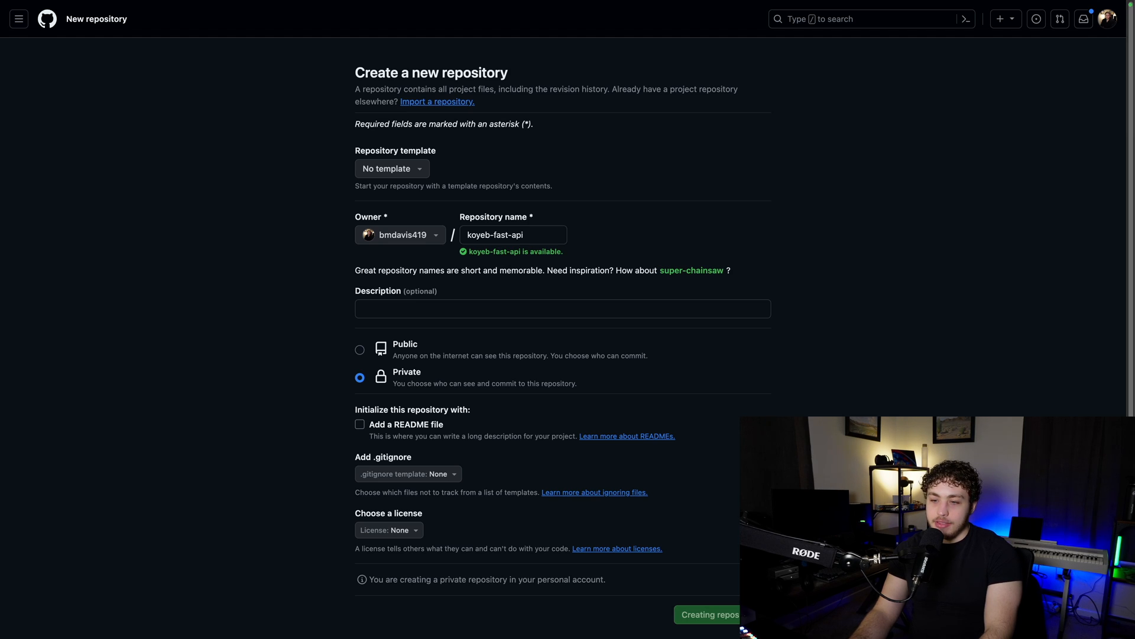
click(709, 614)
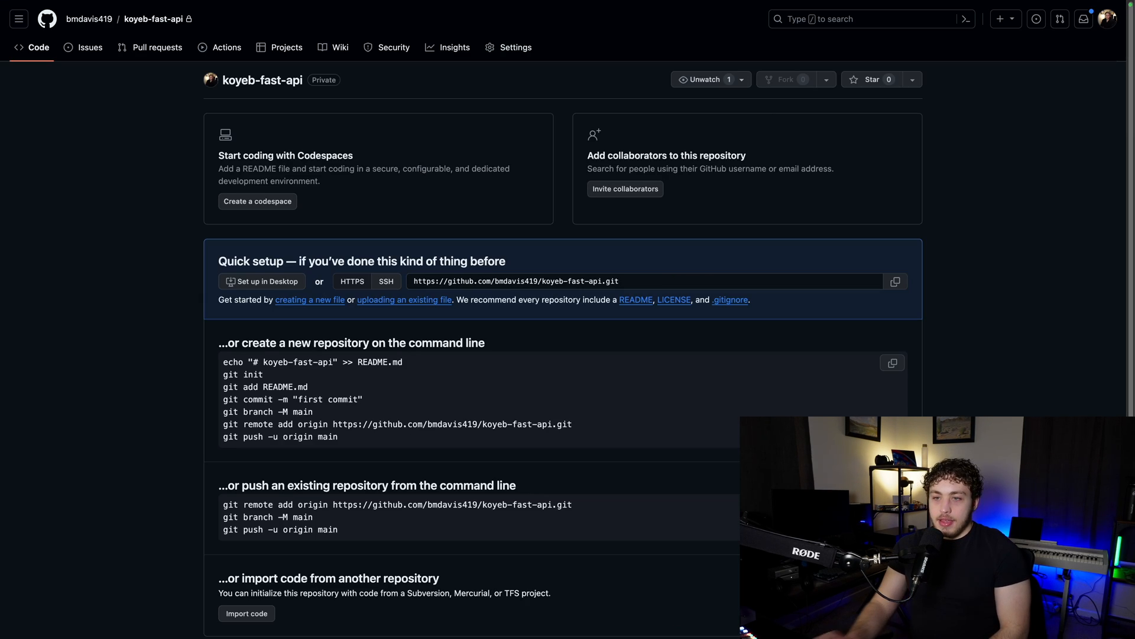
mouse_move(675, 469)
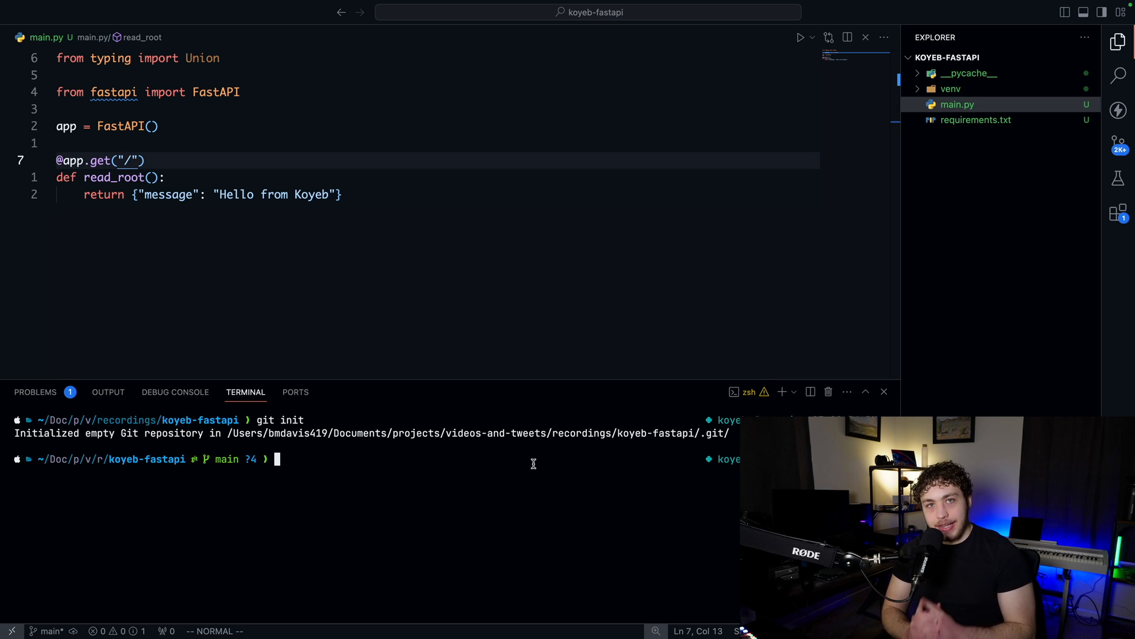
Stage requirements.txt and main.py and commit them with the message "init".
text(git add requirements.txt main.py)
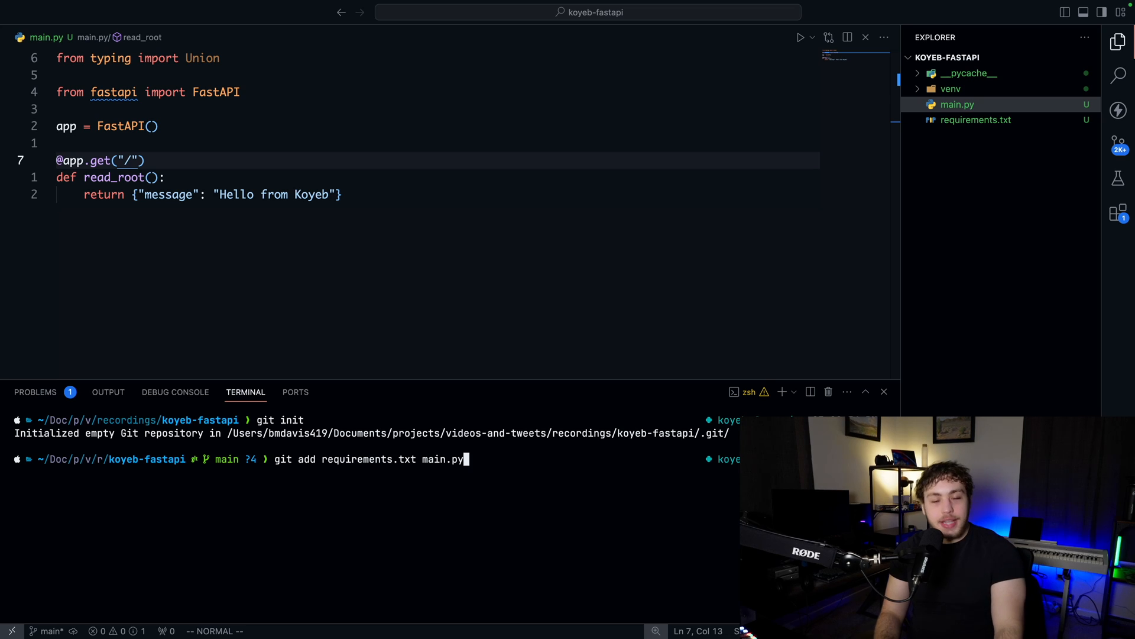
key(Return)
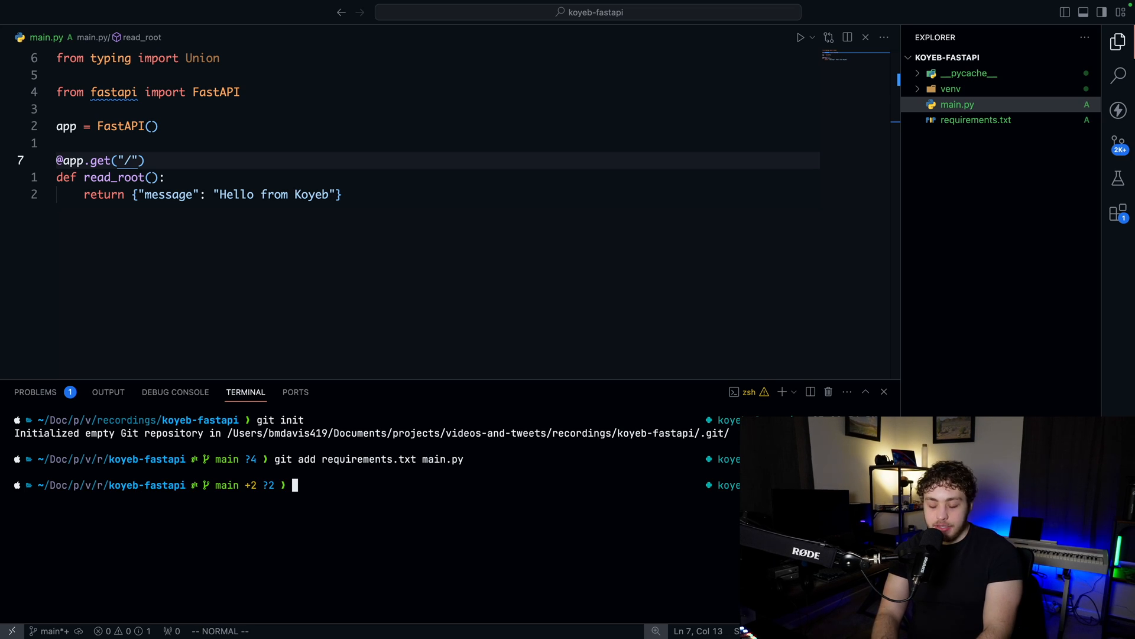
text(git commit -m)
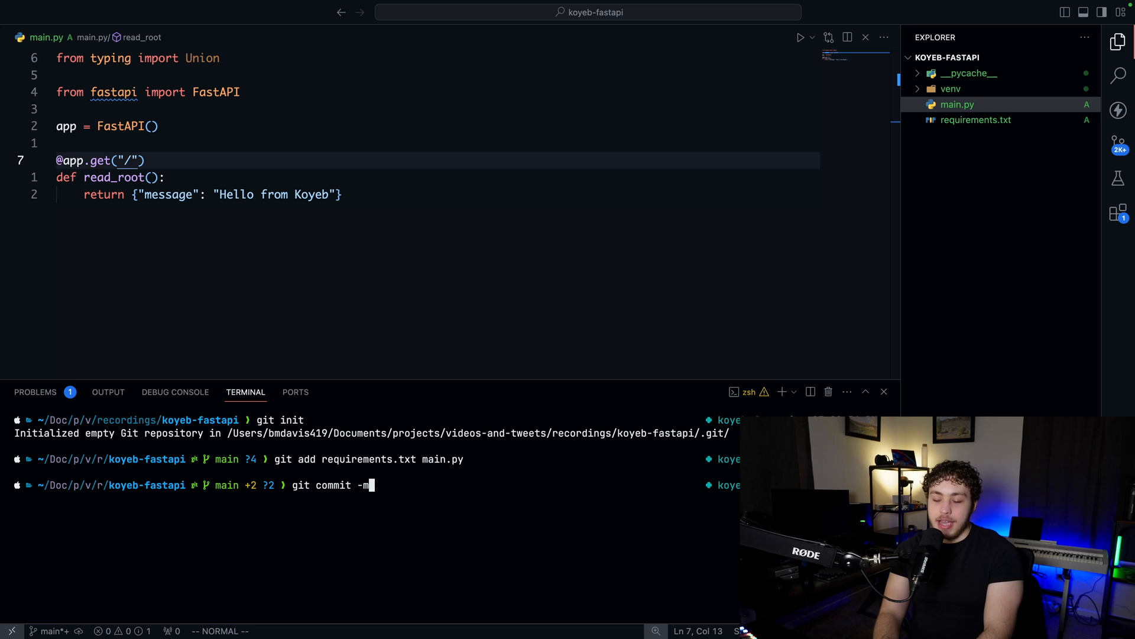
text("init")
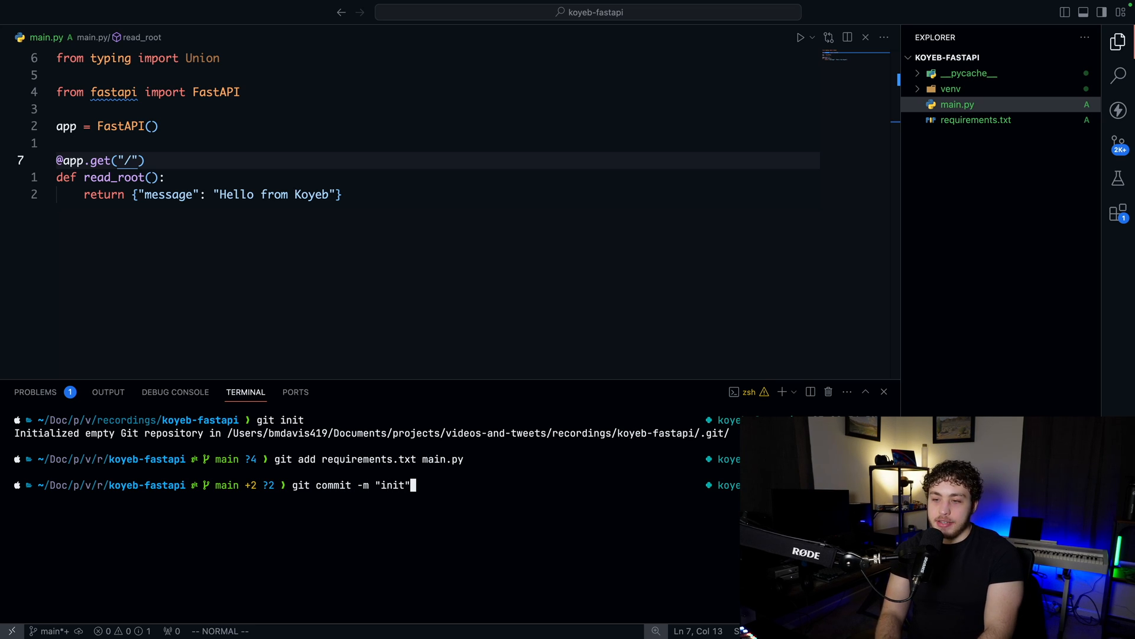
key(Return)
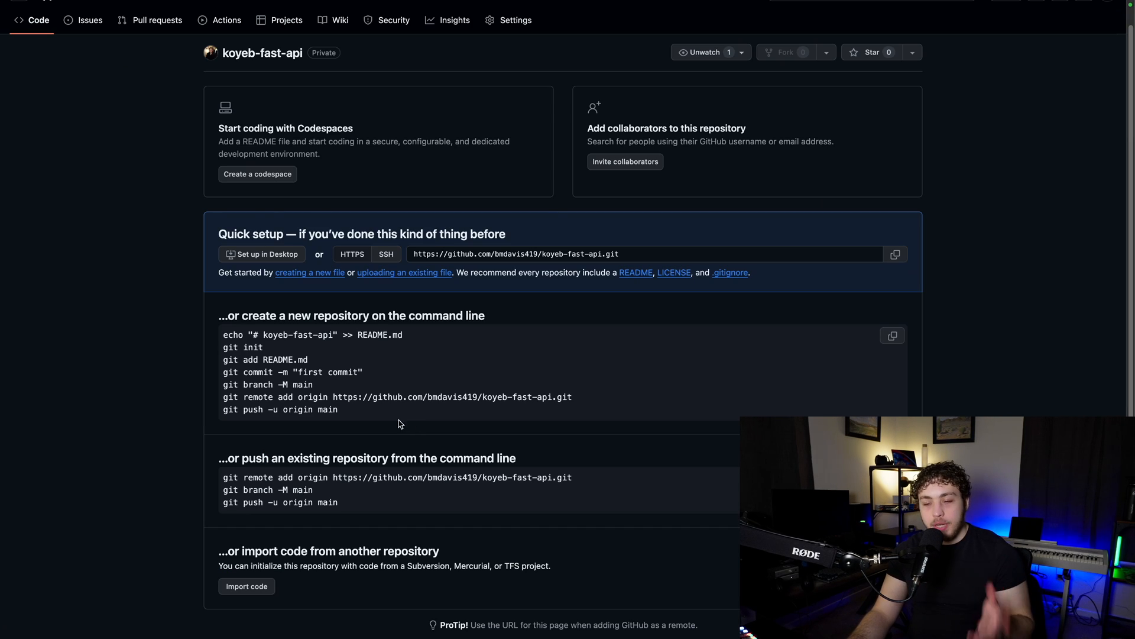
mouse_move(217, 399)
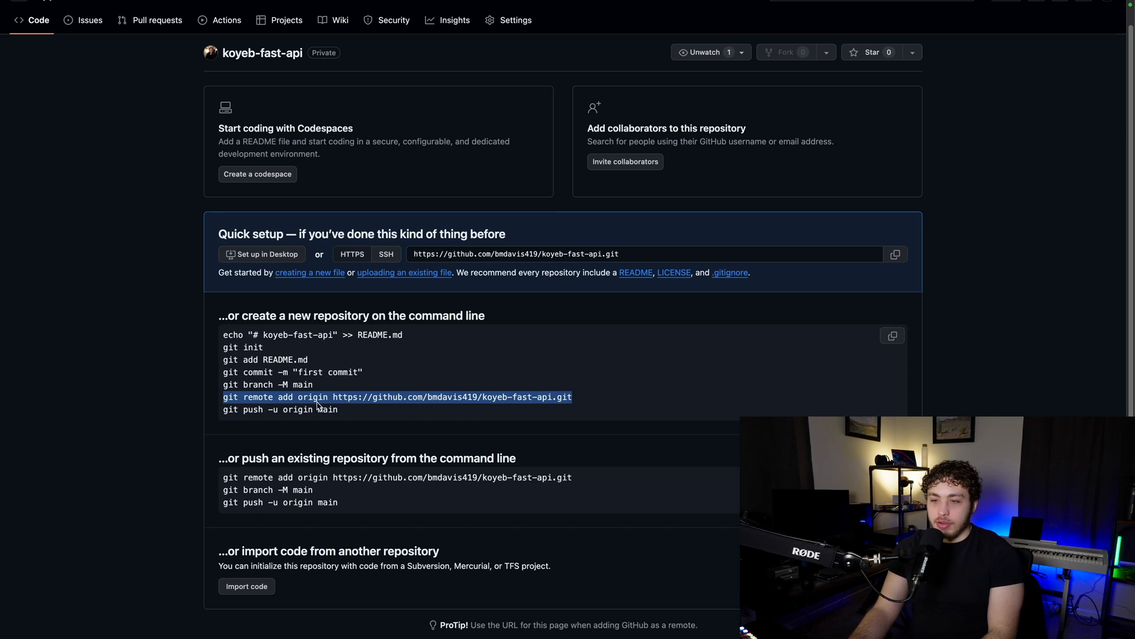
mouse_move(481, 395)
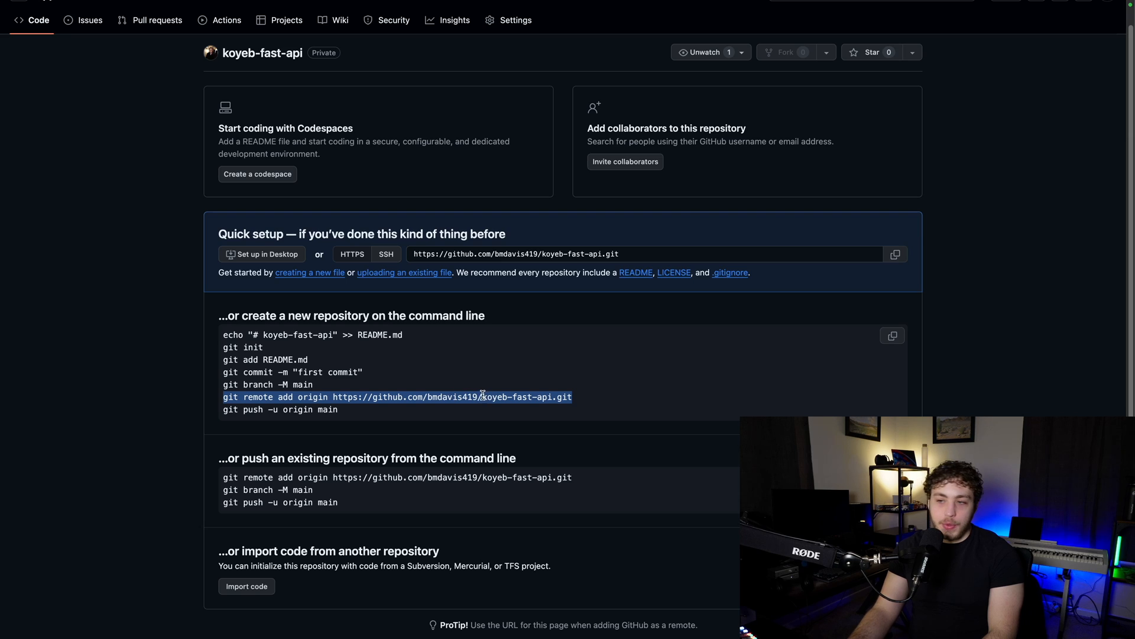
mouse_move(566, 405)
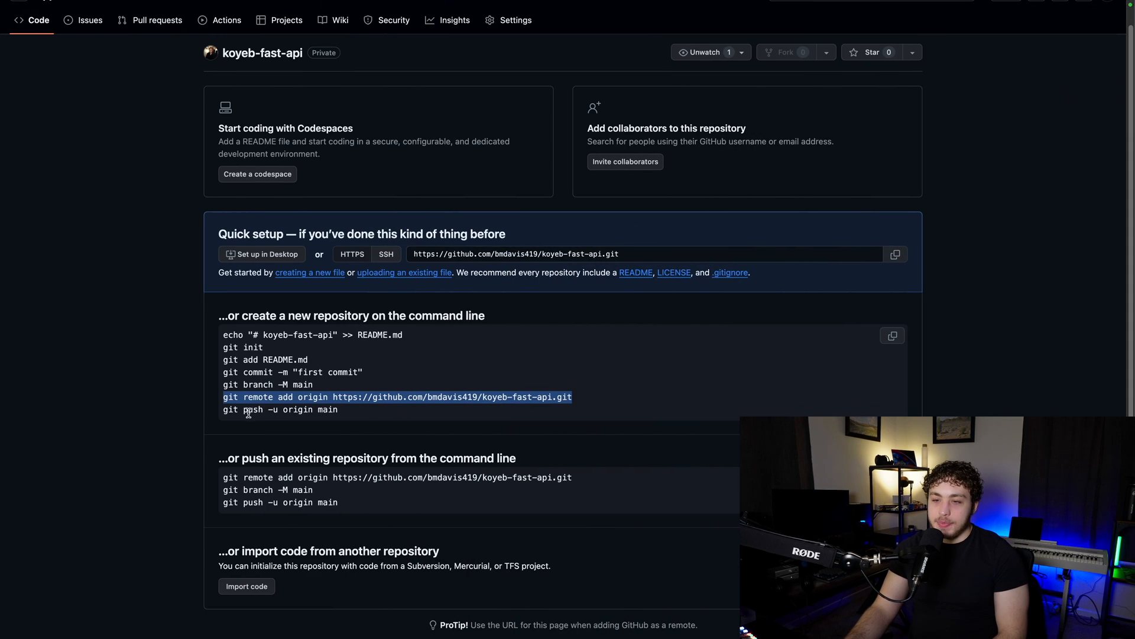
Copy the 'git remote add origin' line from the koyeb-fast-api quick setup page.
click(279, 409)
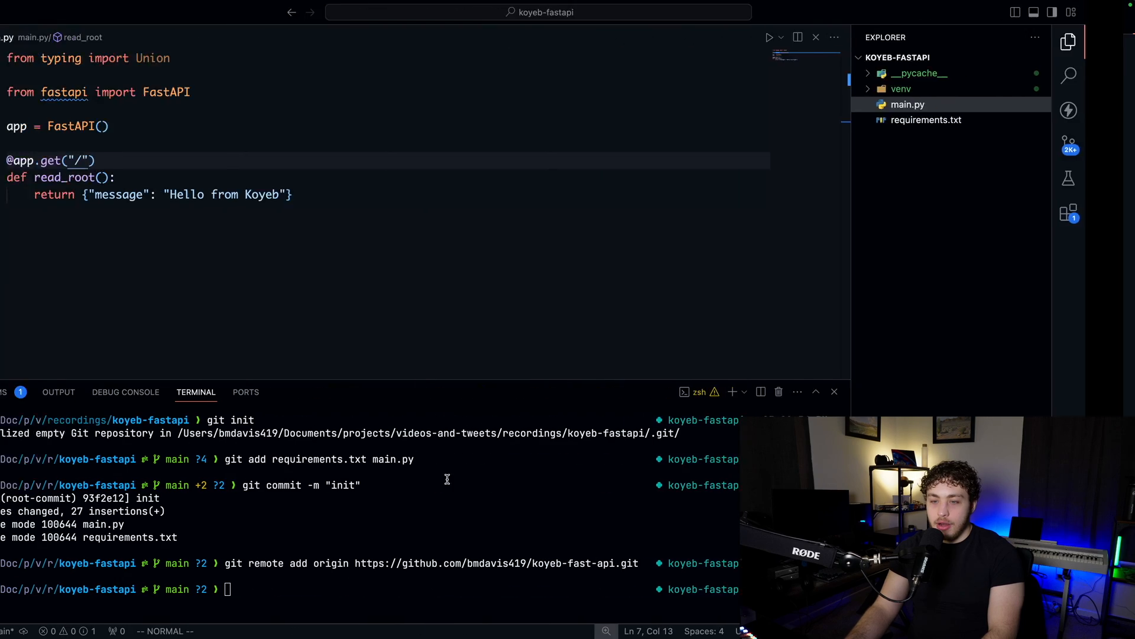
Push the main branch to origin with git push -u origin main.
text(git push -u origin main)
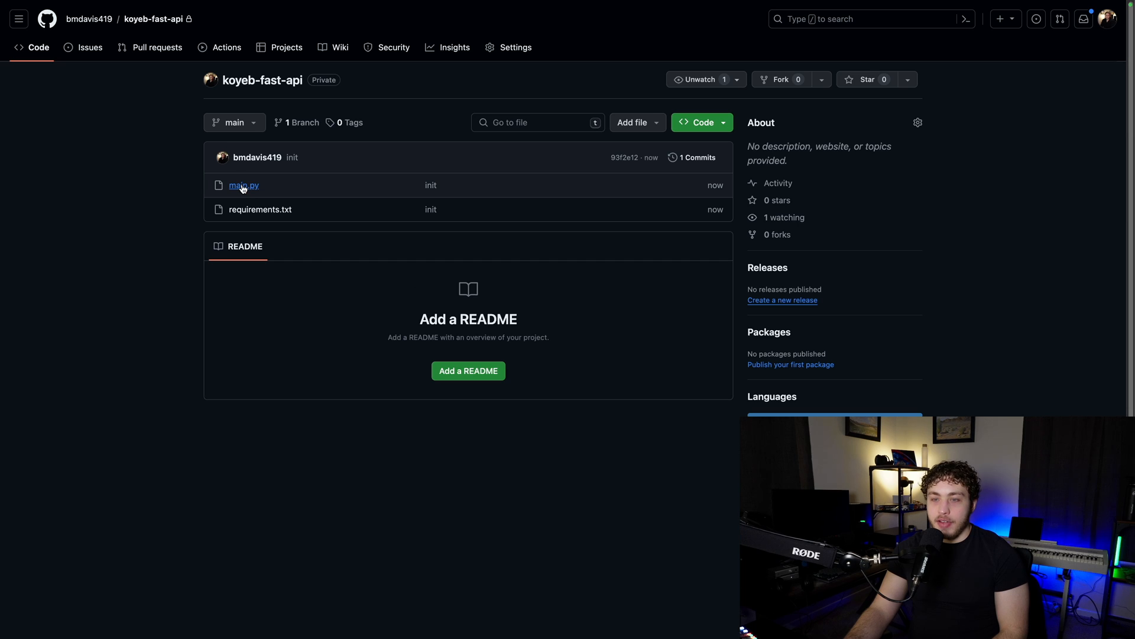
mouse_move(152, 203)
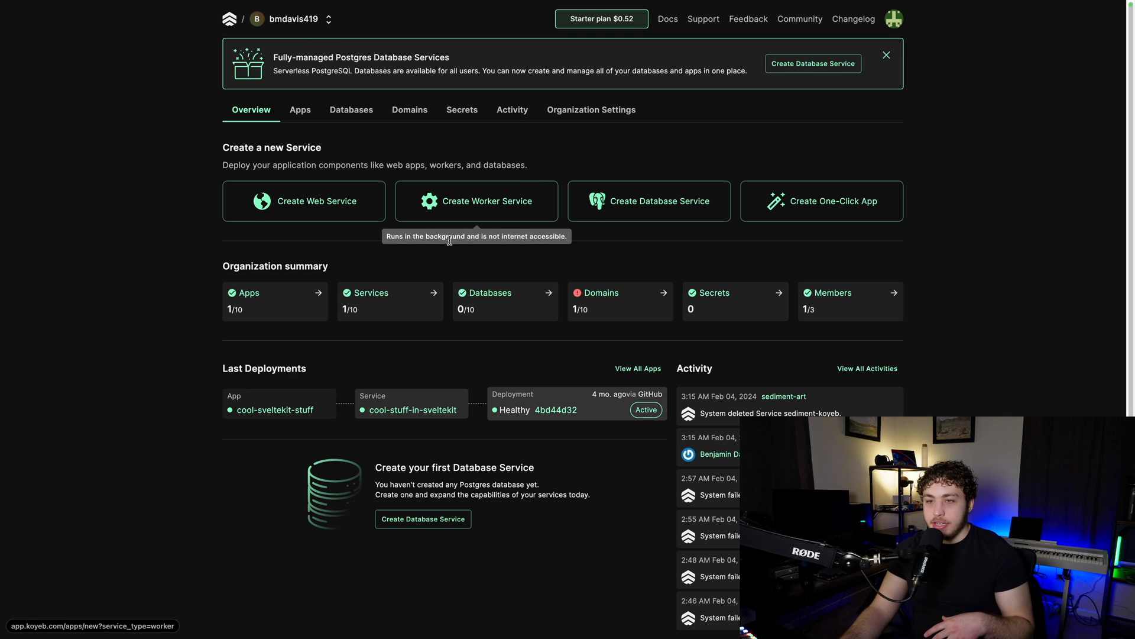
mouse_move(336, 216)
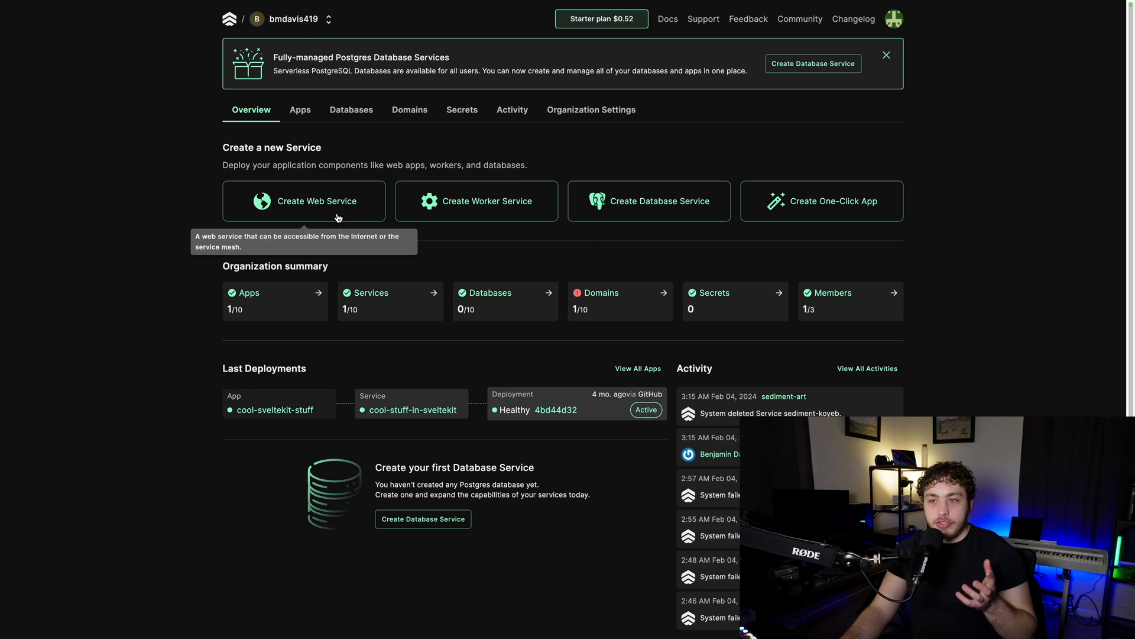
Start a new Koyeb web service deployed from the koyeb-fast-api GitHub repository.
click(304, 201)
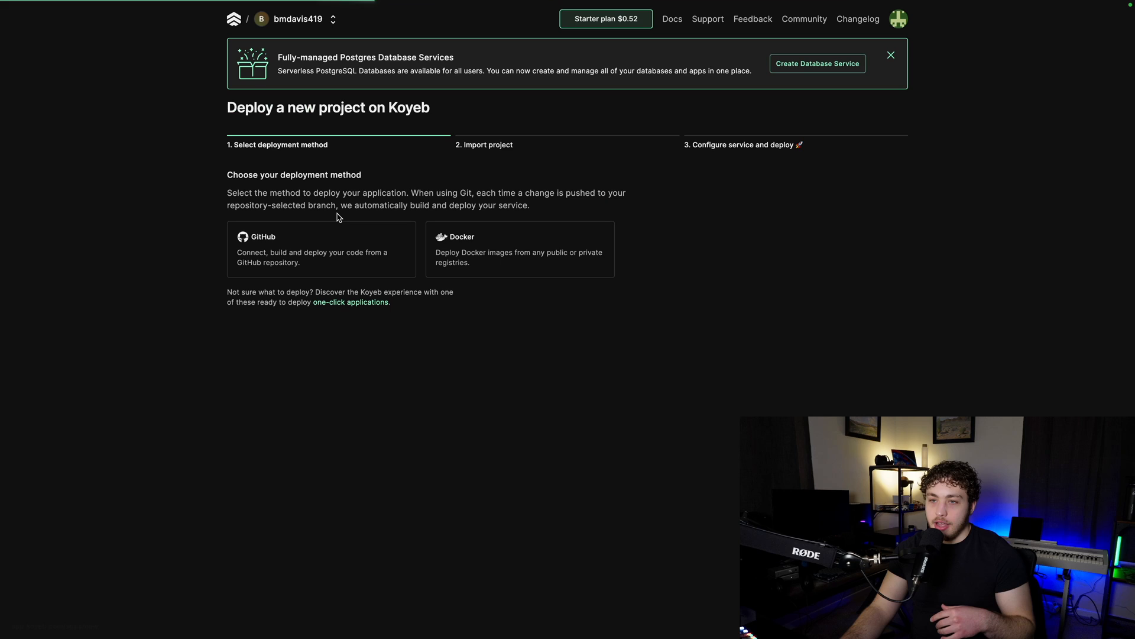
click(322, 249)
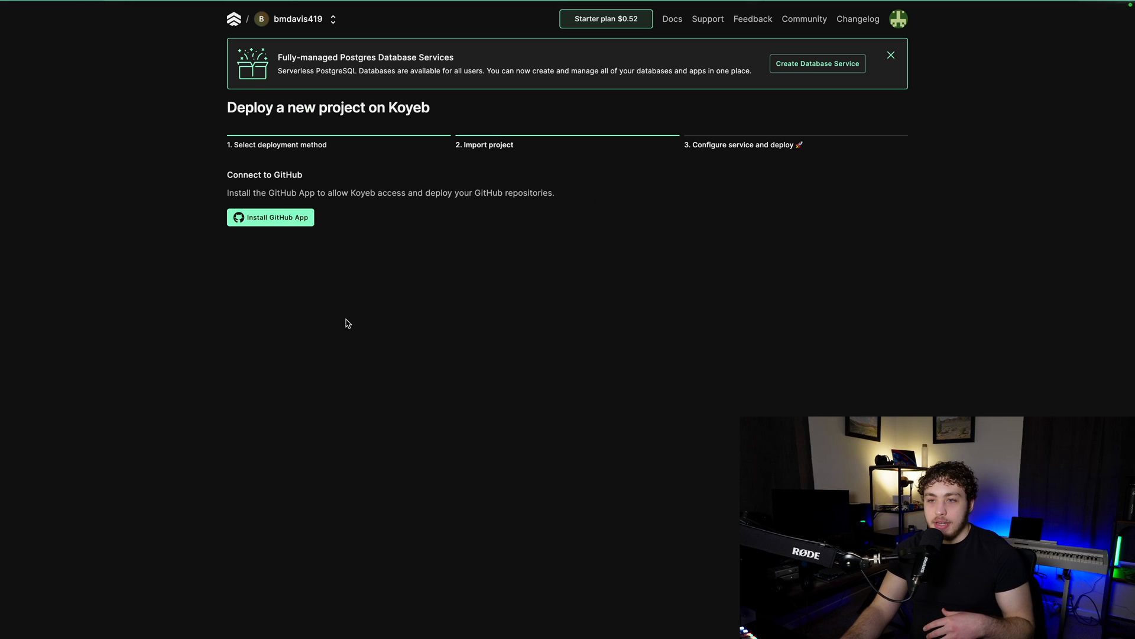
click(270, 217)
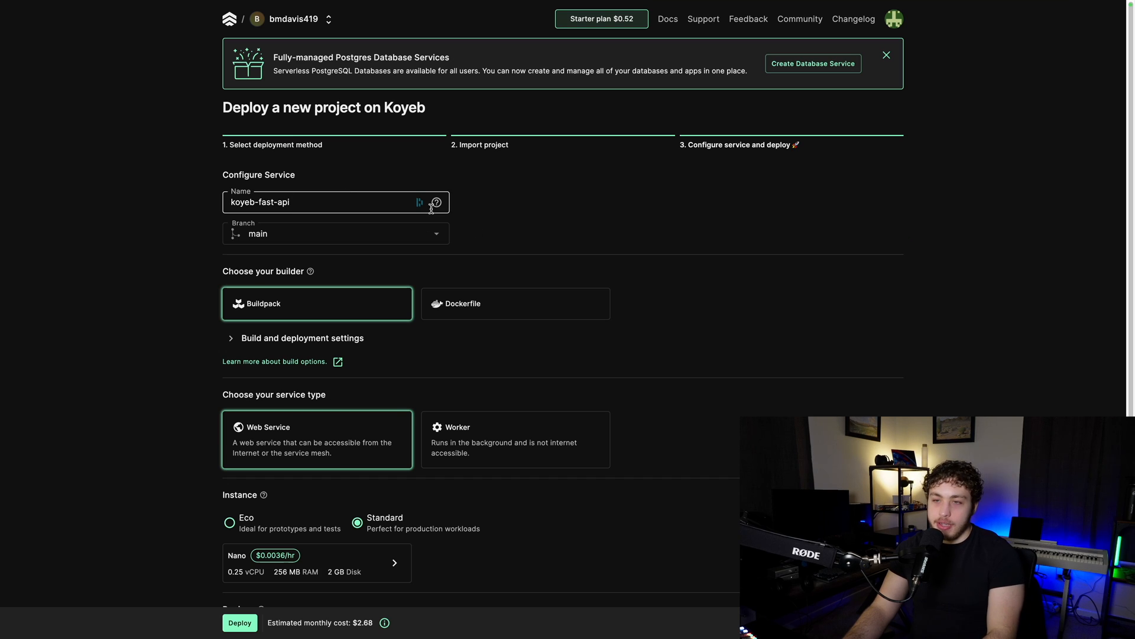
Override the run command with uvicorn main:app --host 0.0.0.0 under Build and deployment settings.
scroll(down, 3)
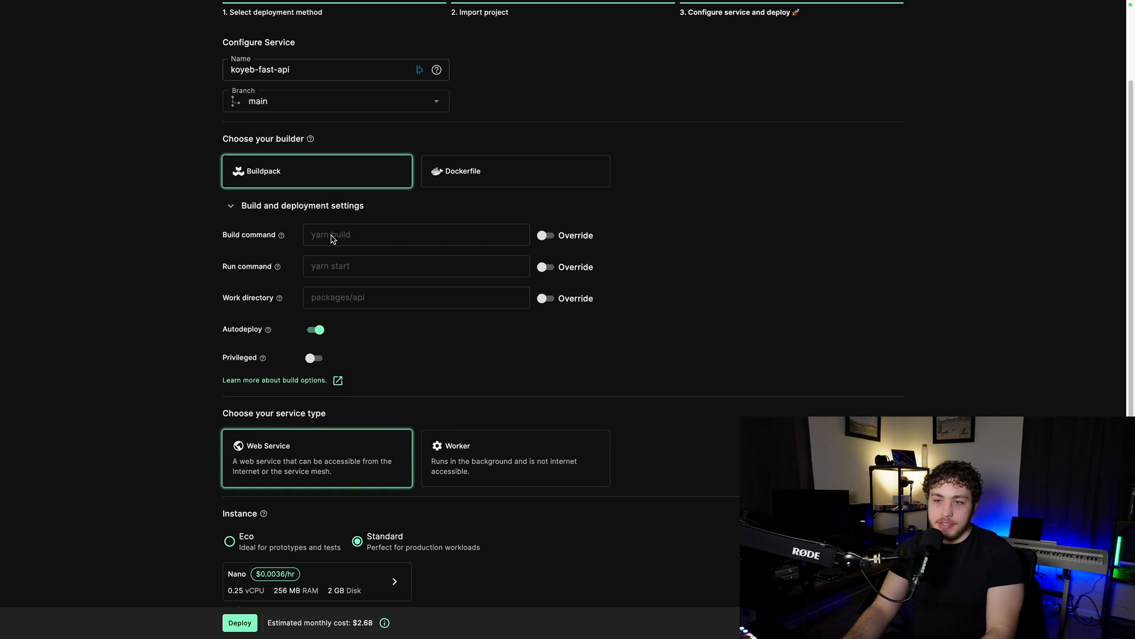
click(544, 266)
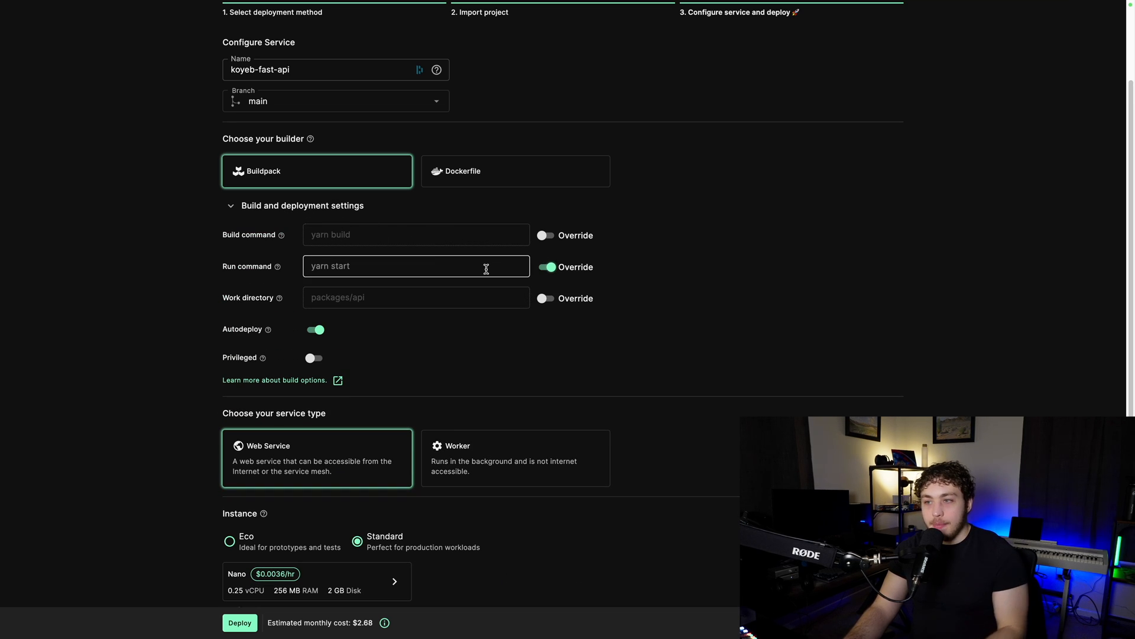
text(uvicorn main:app --host 0.0.0.0)
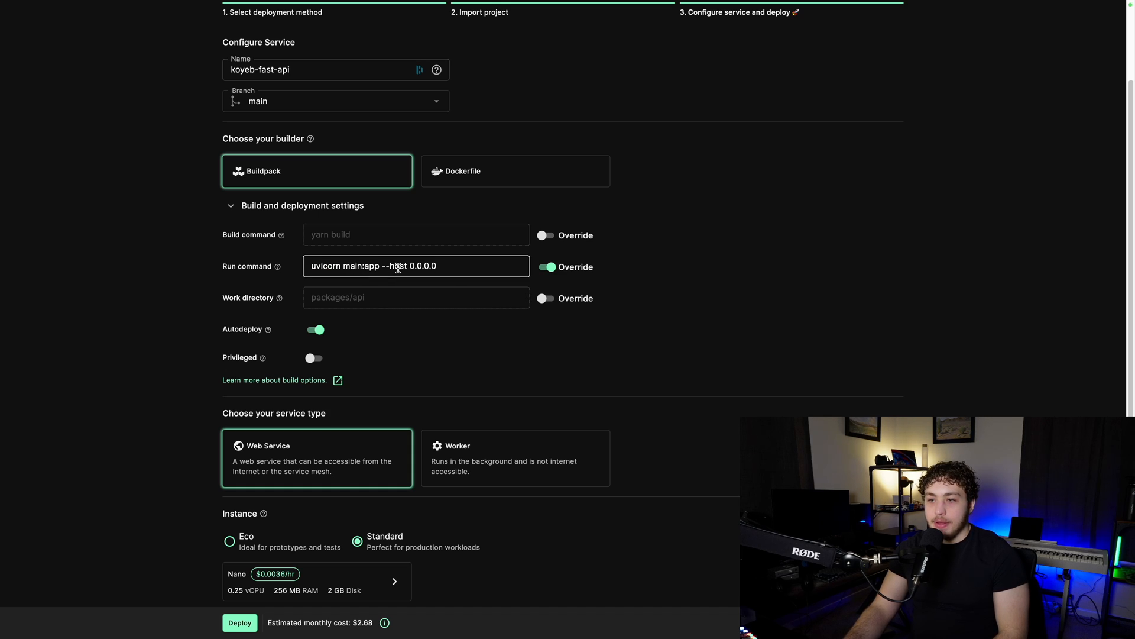
mouse_move(461, 269)
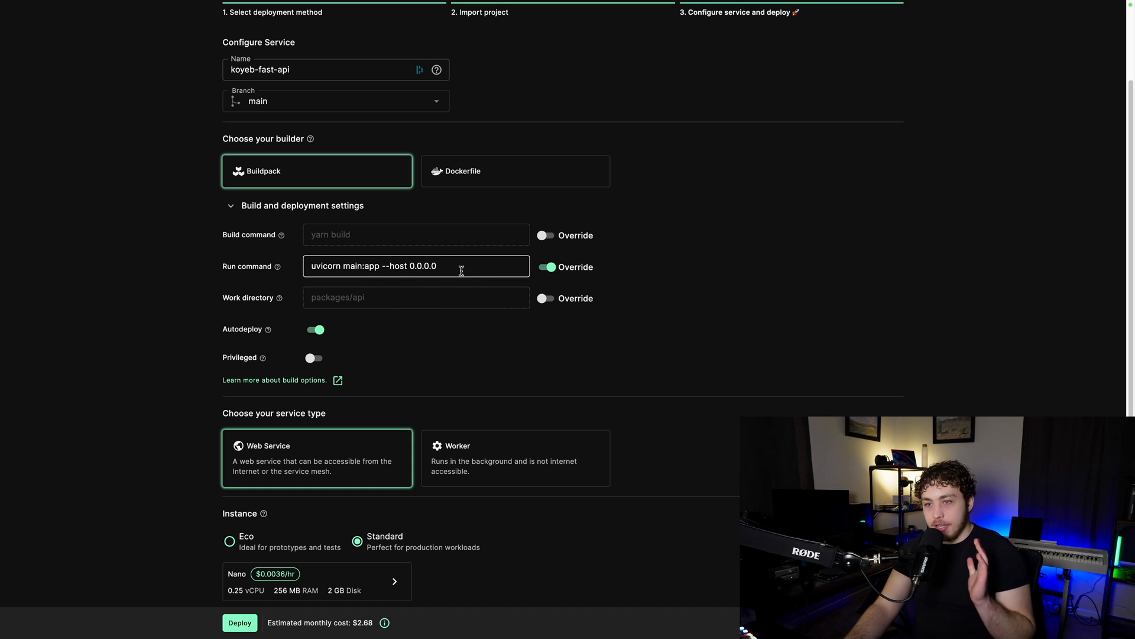
scroll(down, 3)
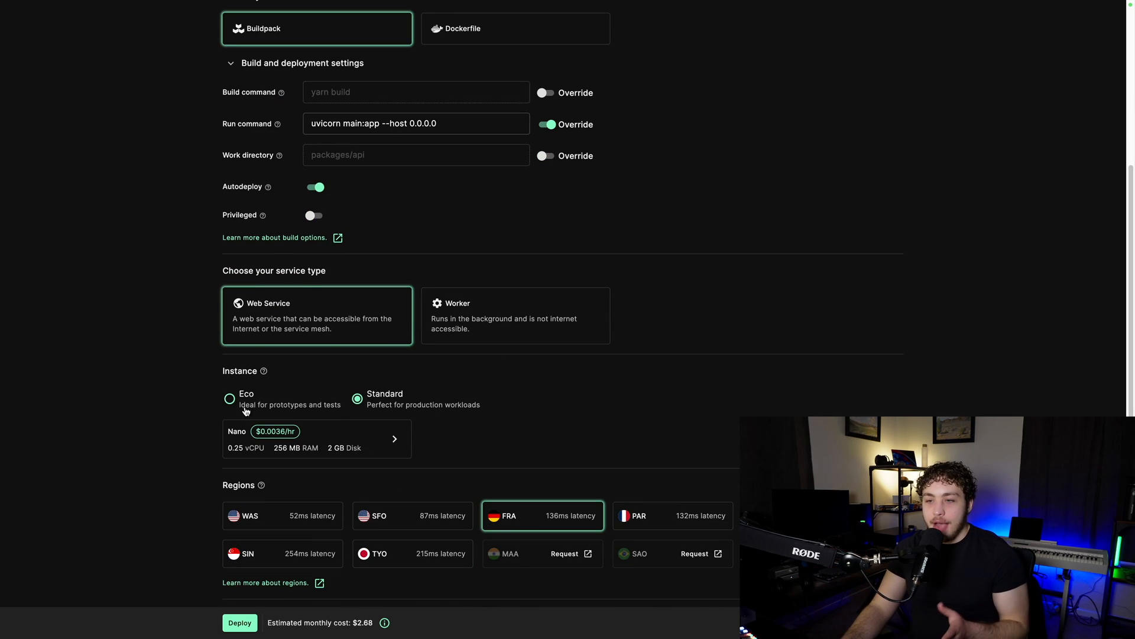
Choose the free Eco instance, add the Washington, D.C. region, and name the app python-demo.
click(229, 399)
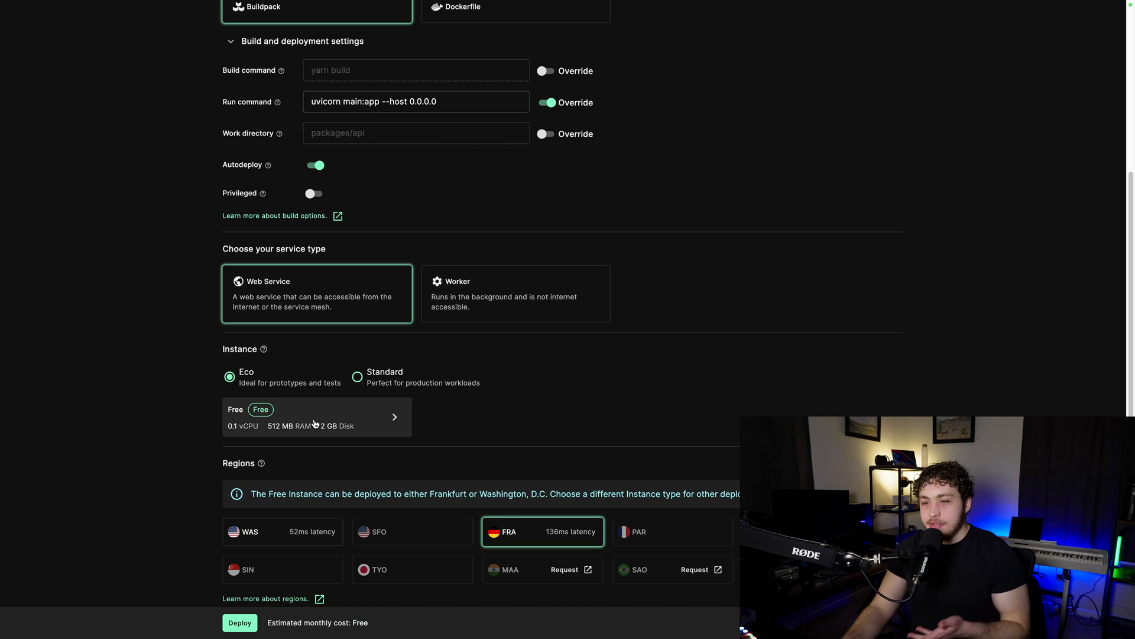
mouse_move(155, 410)
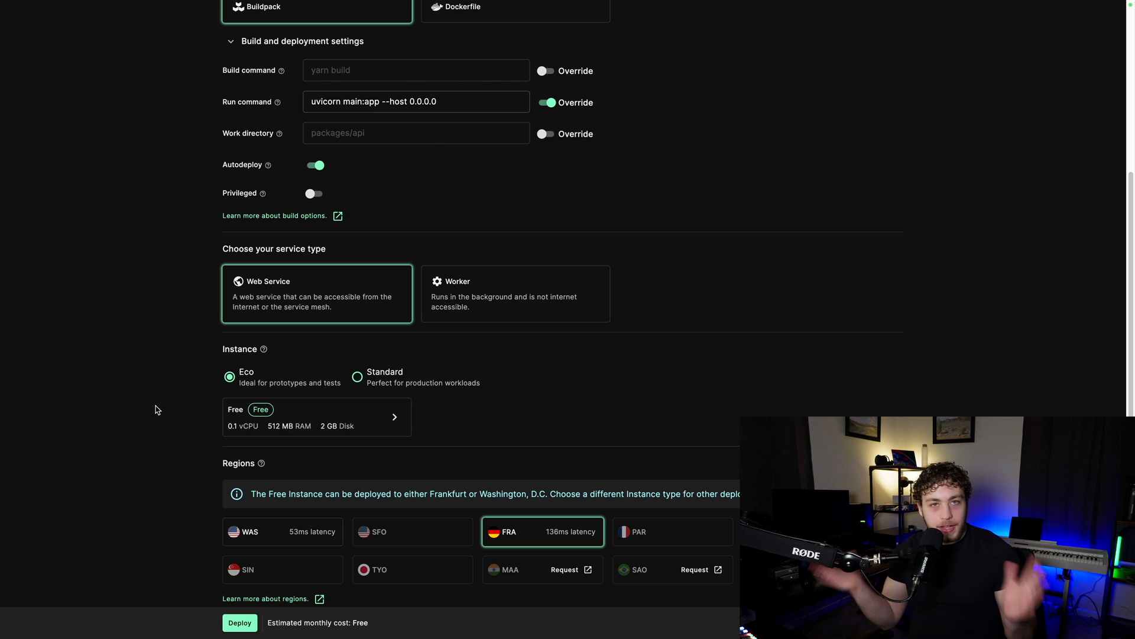
scroll(down, 3)
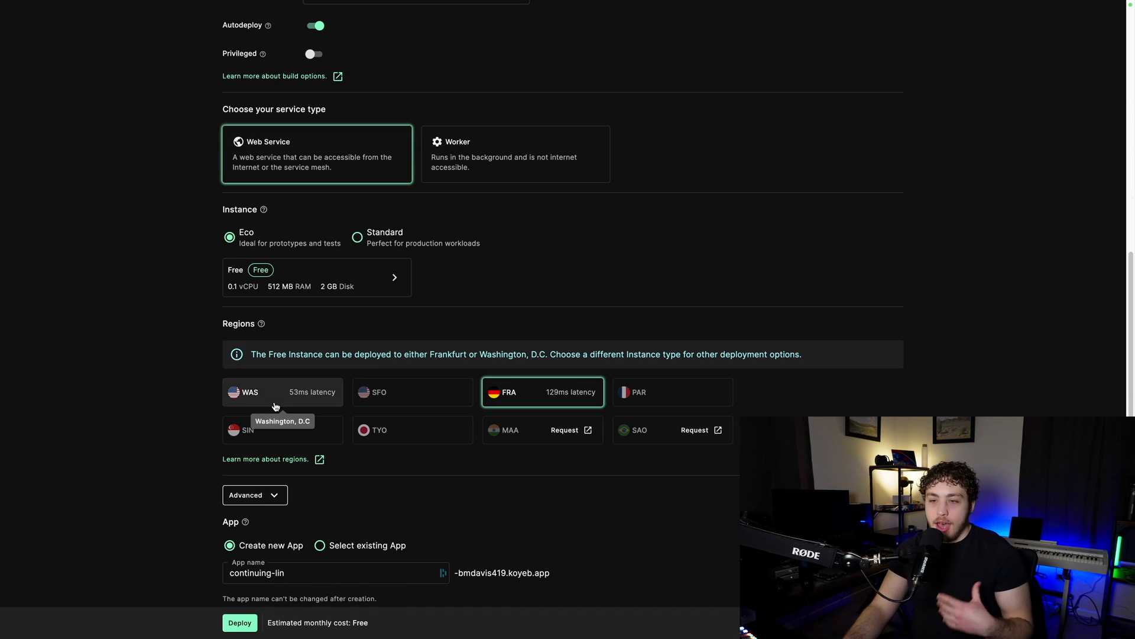
click(282, 392)
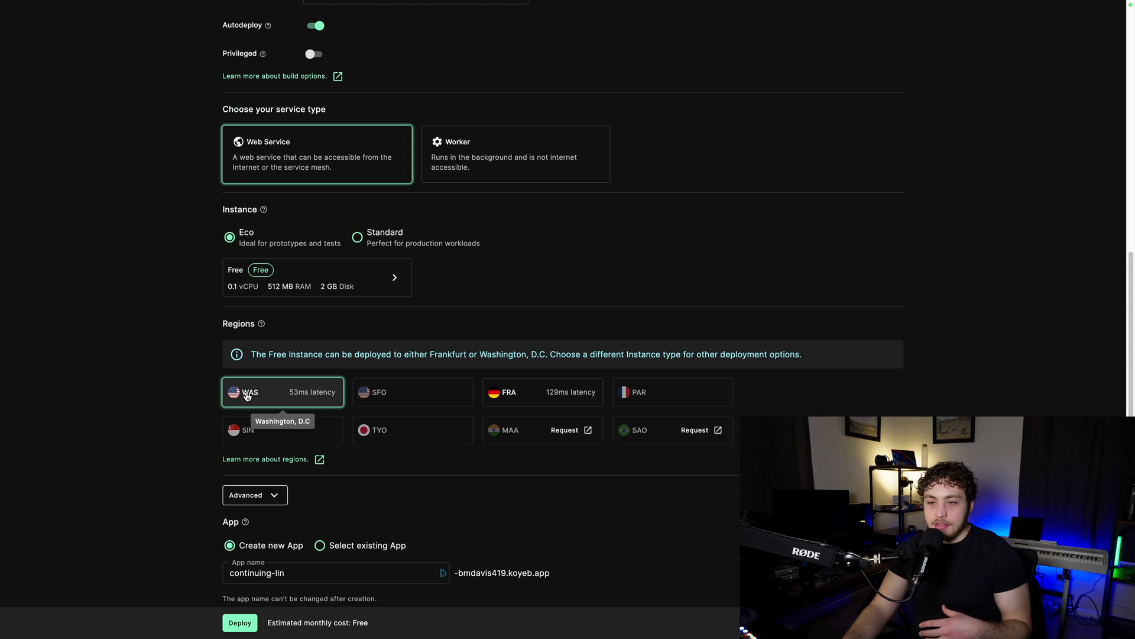
scroll(down, 3)
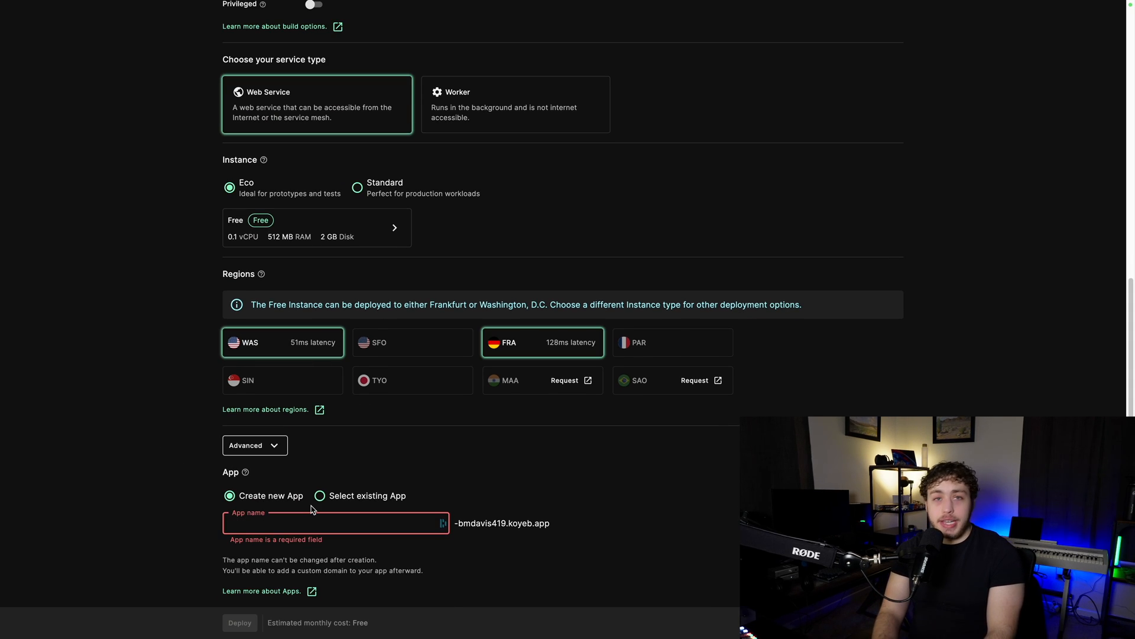
text(python-demo)
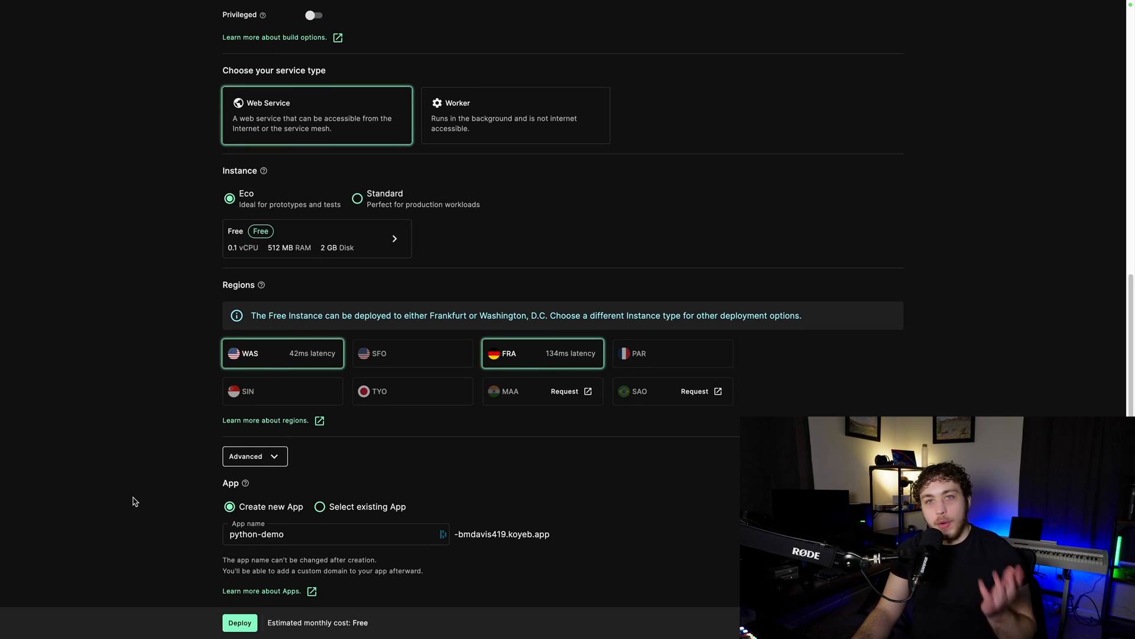
Deploy the service and follow the build log until Build succeeded.
click(239, 622)
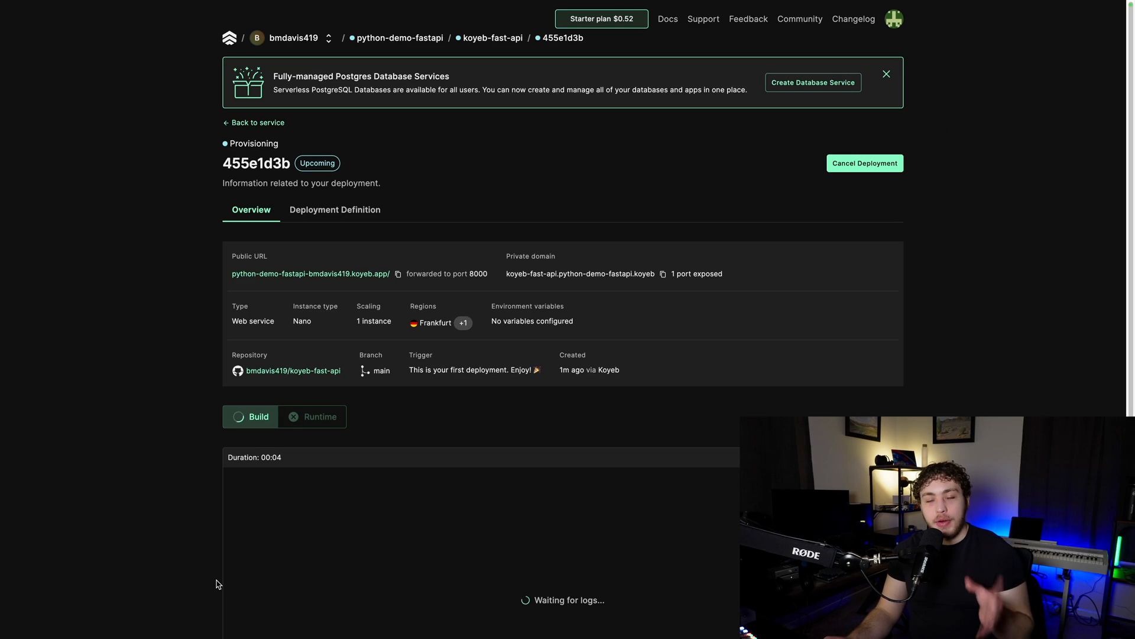
scroll(down, 3)
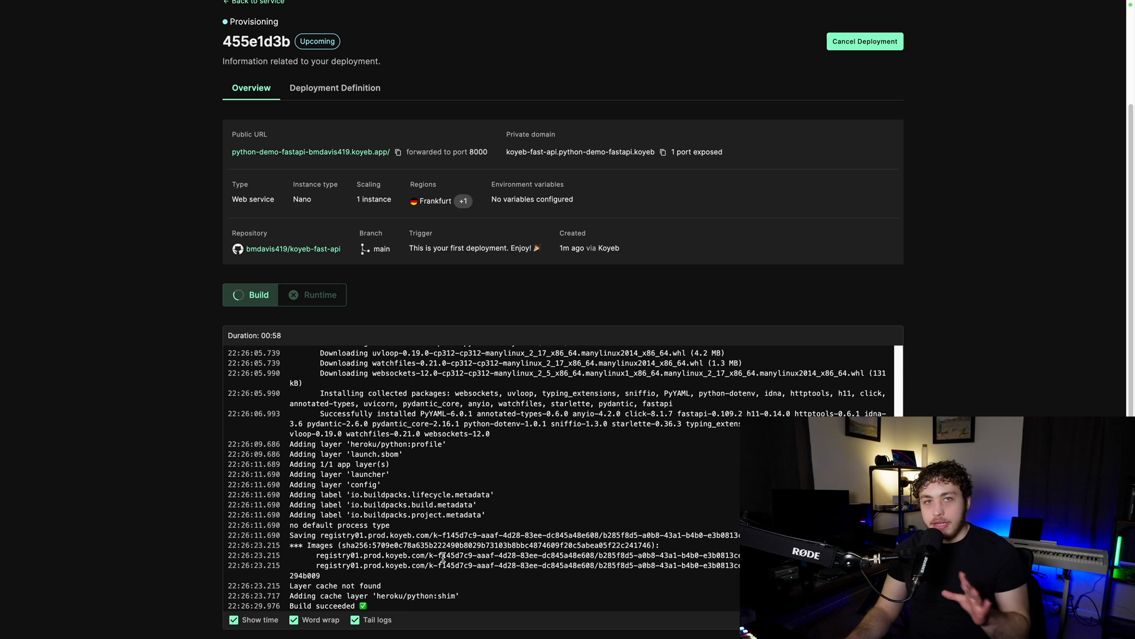
View the Runtime instances and events showing an instance allocating in Washington, D.C.
click(319, 295)
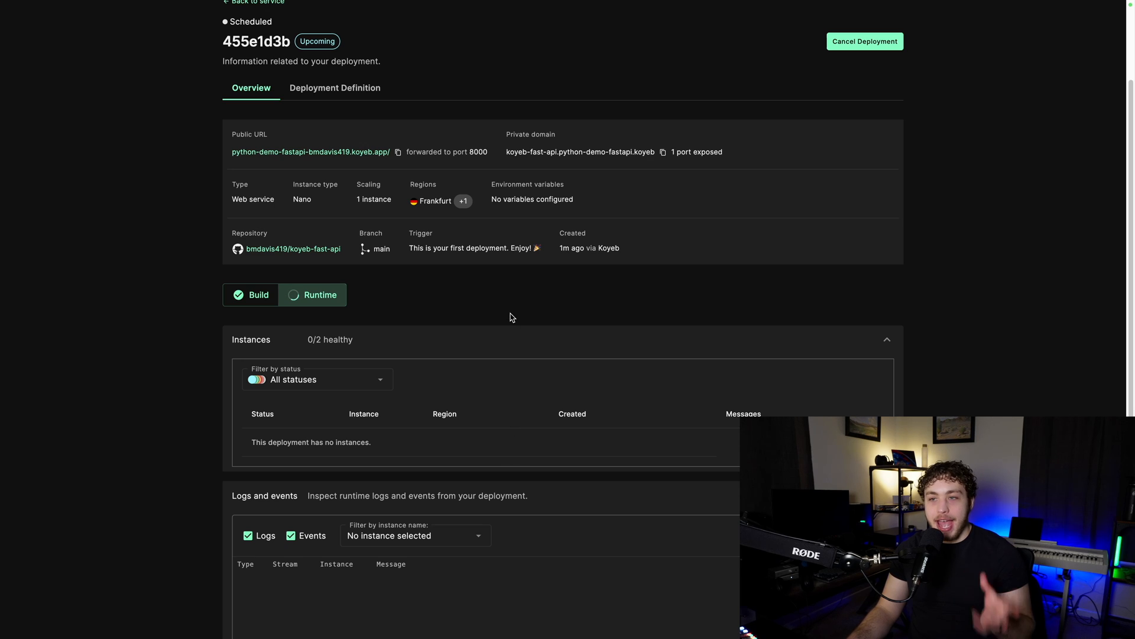
mouse_move(181, 270)
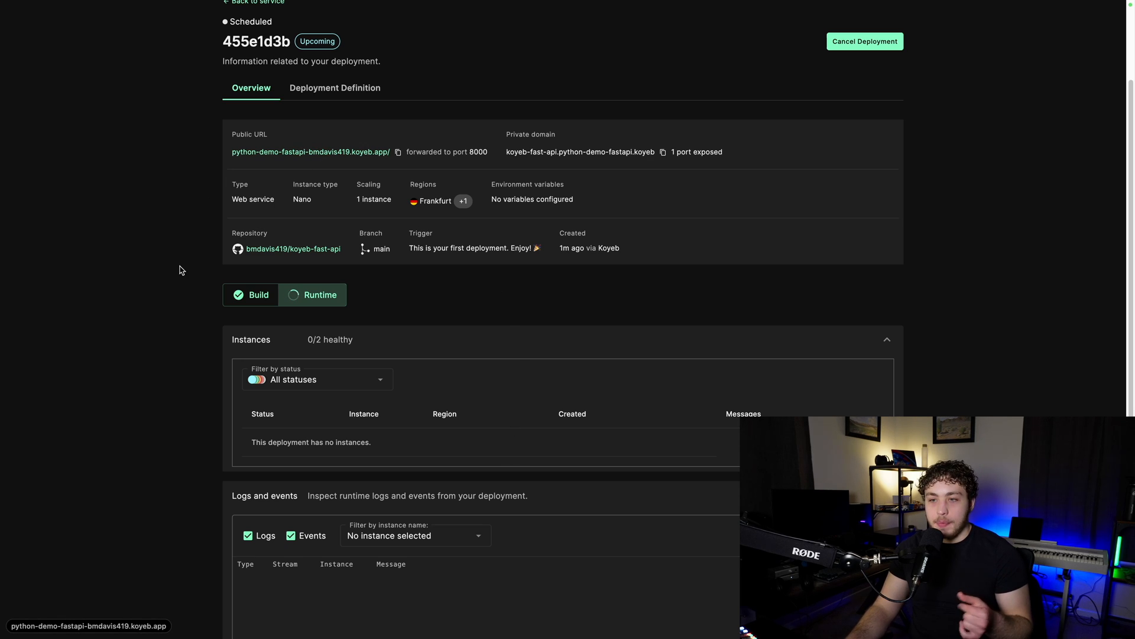
scroll(down, 3)
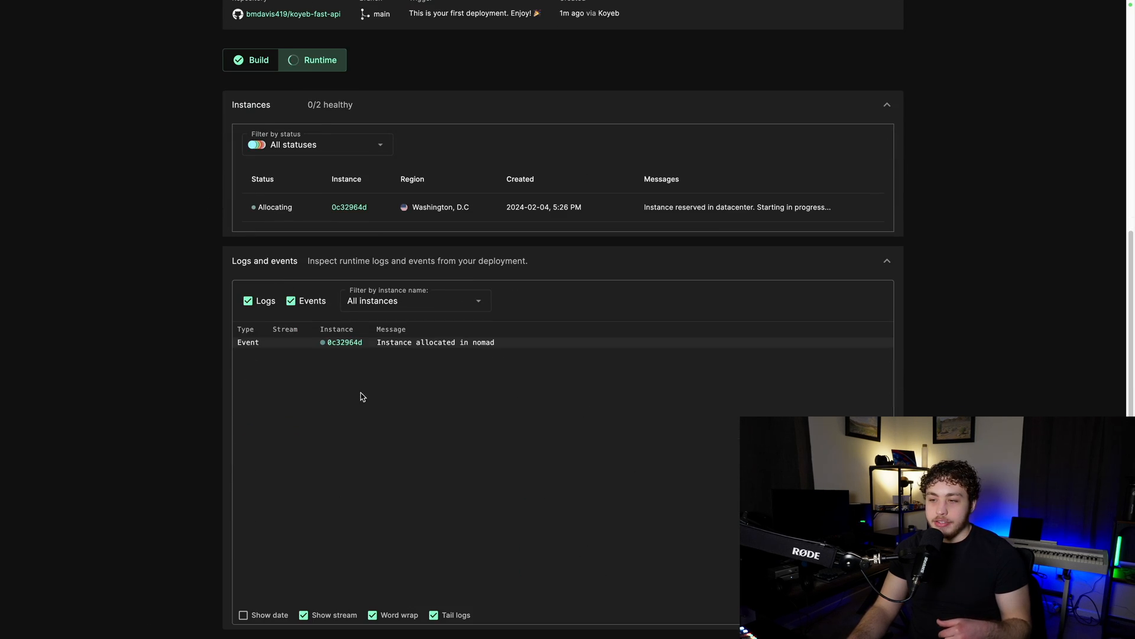